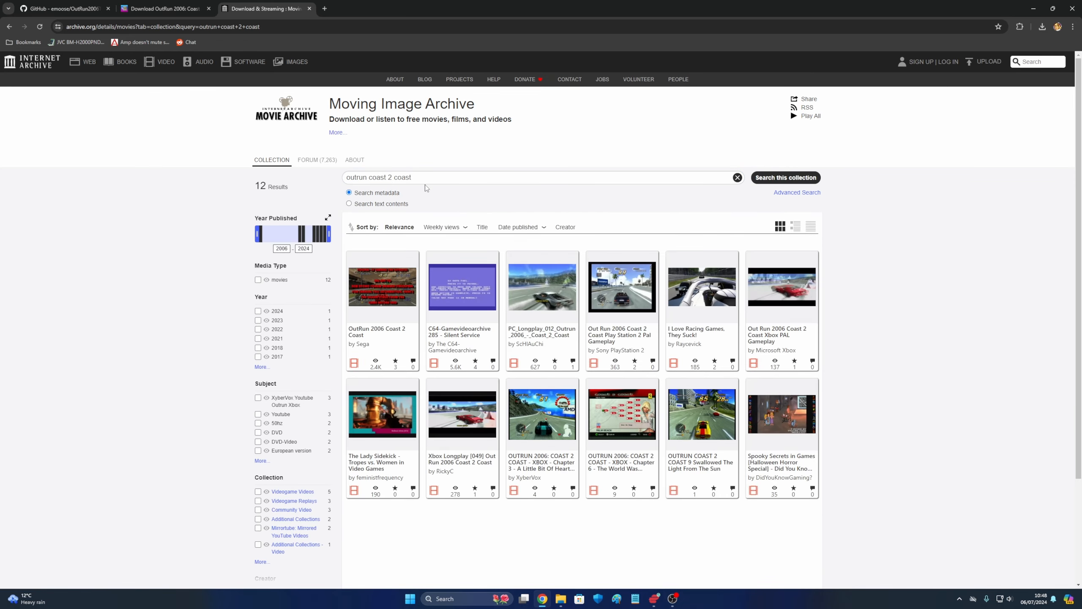
- Close the Internet Archive OutRun search tab to reveal the OutRun2006Tweaks repository
click(62, 8)
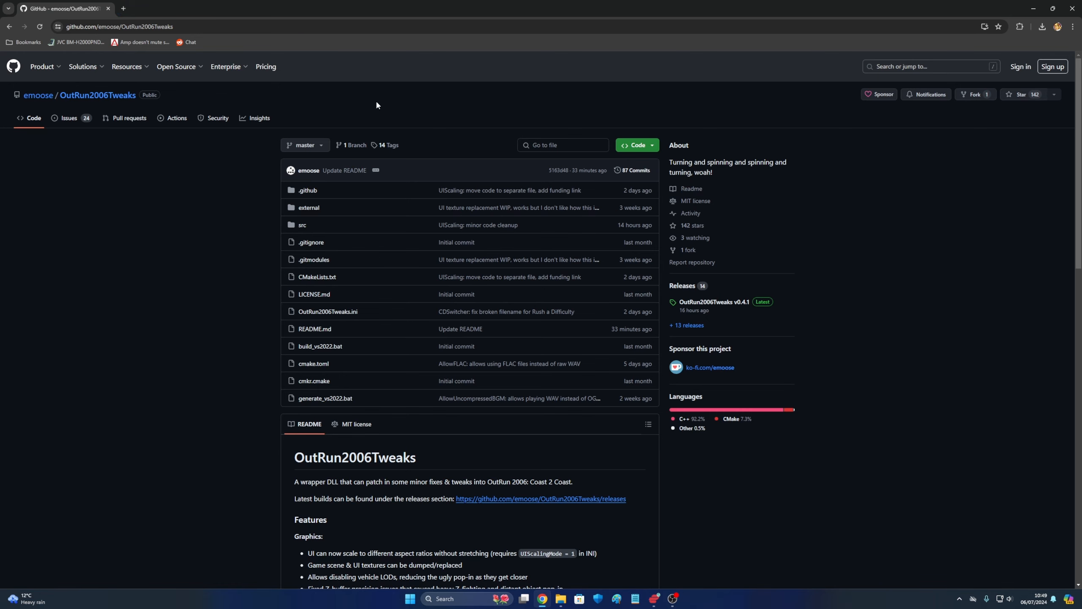
mouse_move(770, 295)
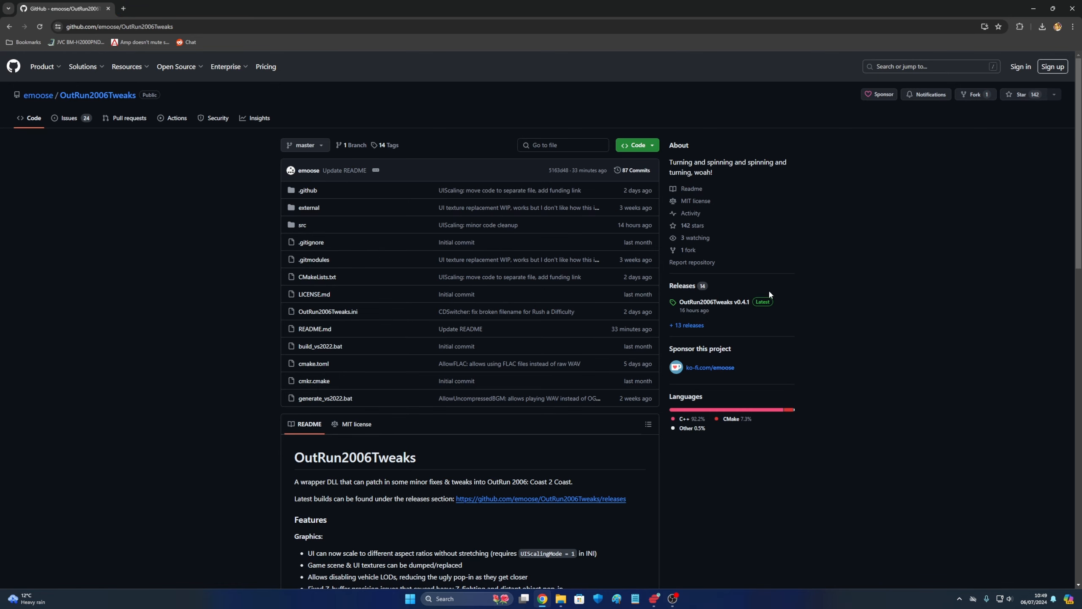
mouse_move(713, 301)
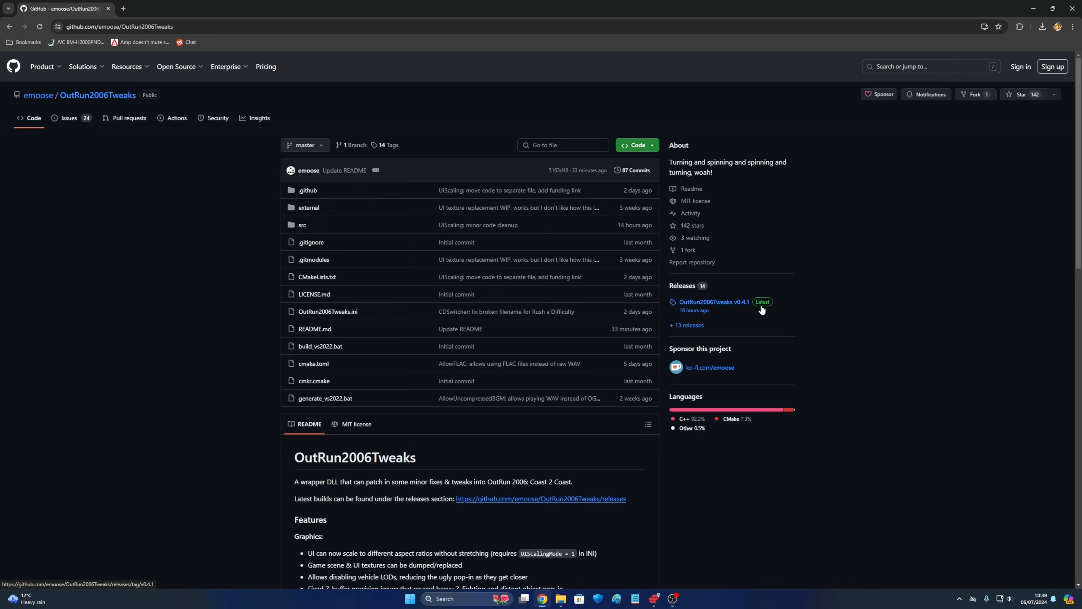
mouse_move(740, 306)
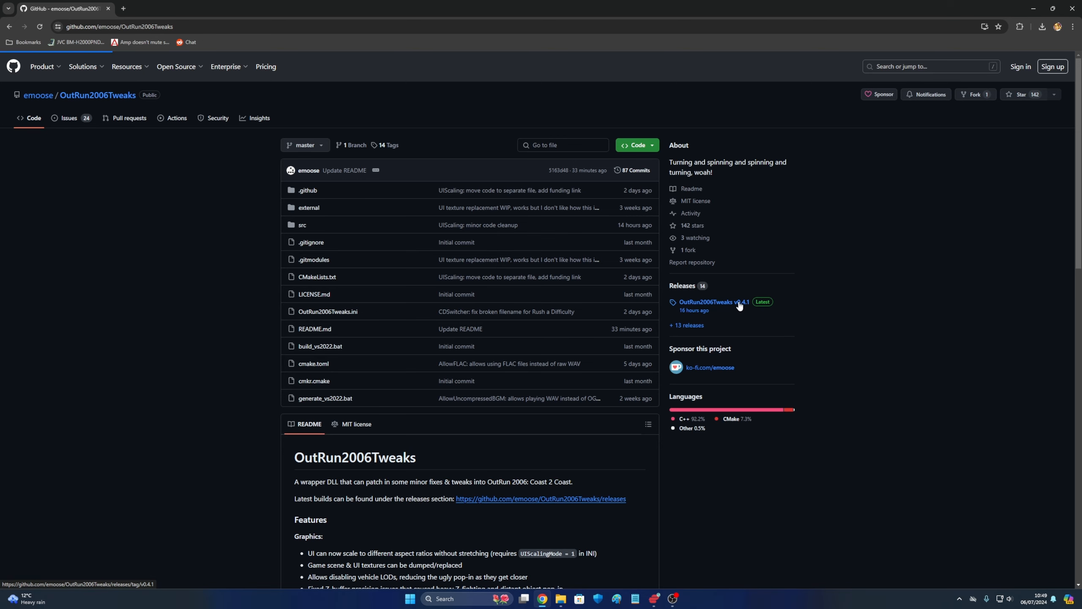
- Open the v0.4.1 release and download OutRun2006Tweaks-0.4.1.zip from its Assets
click(714, 301)
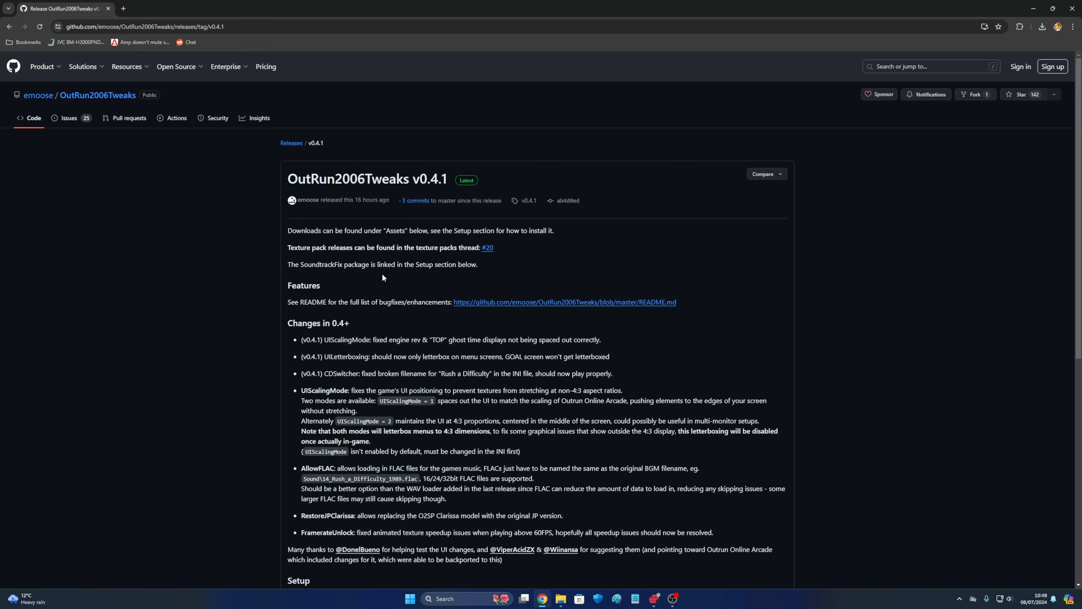
mouse_move(392, 210)
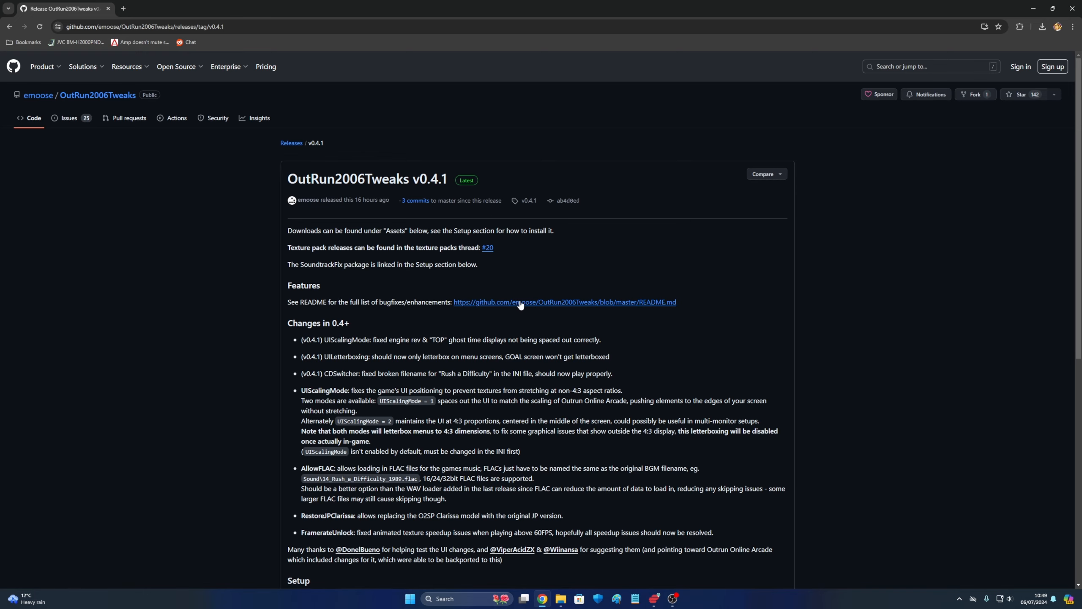
scroll(down, 3)
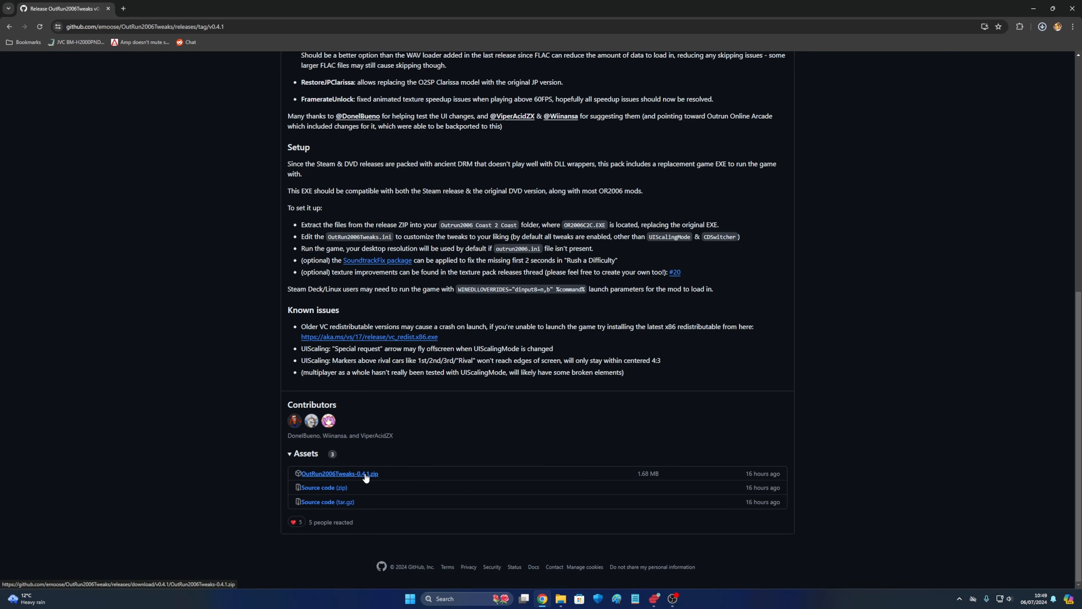
click(339, 475)
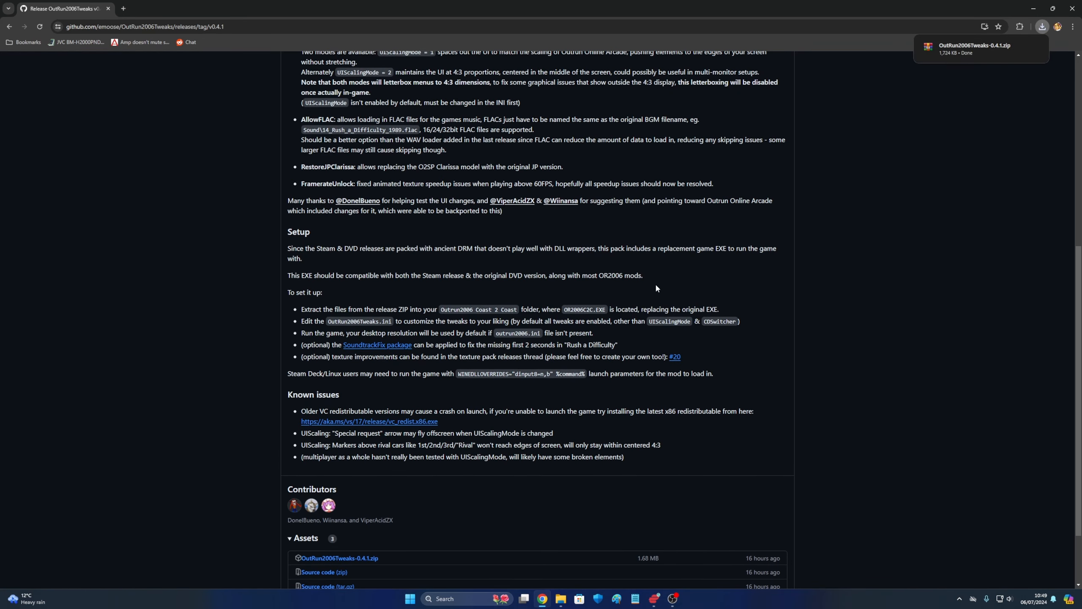
mouse_move(599, 266)
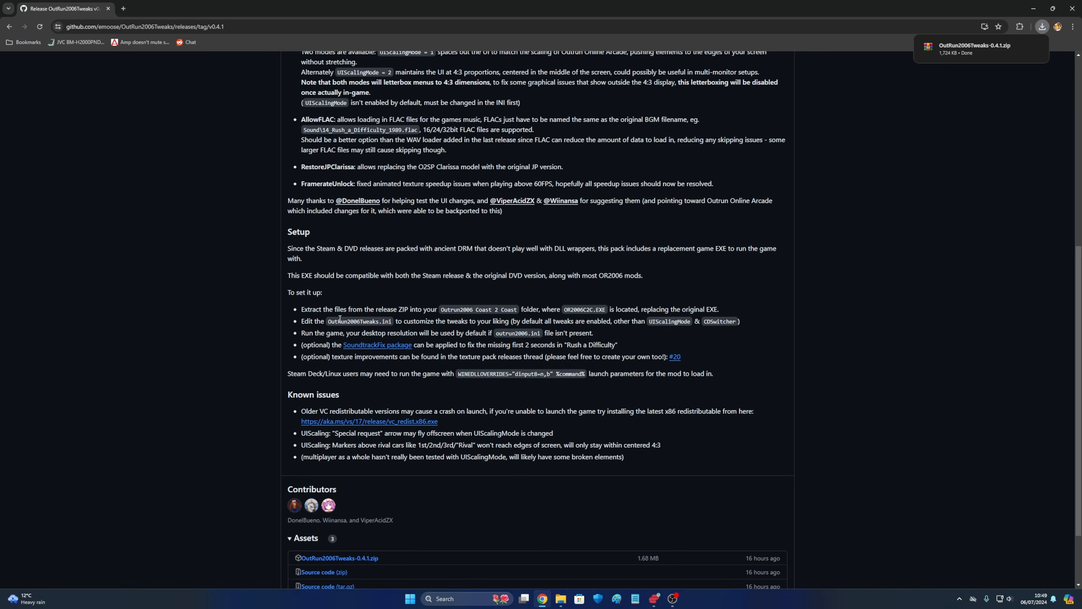
mouse_move(377, 346)
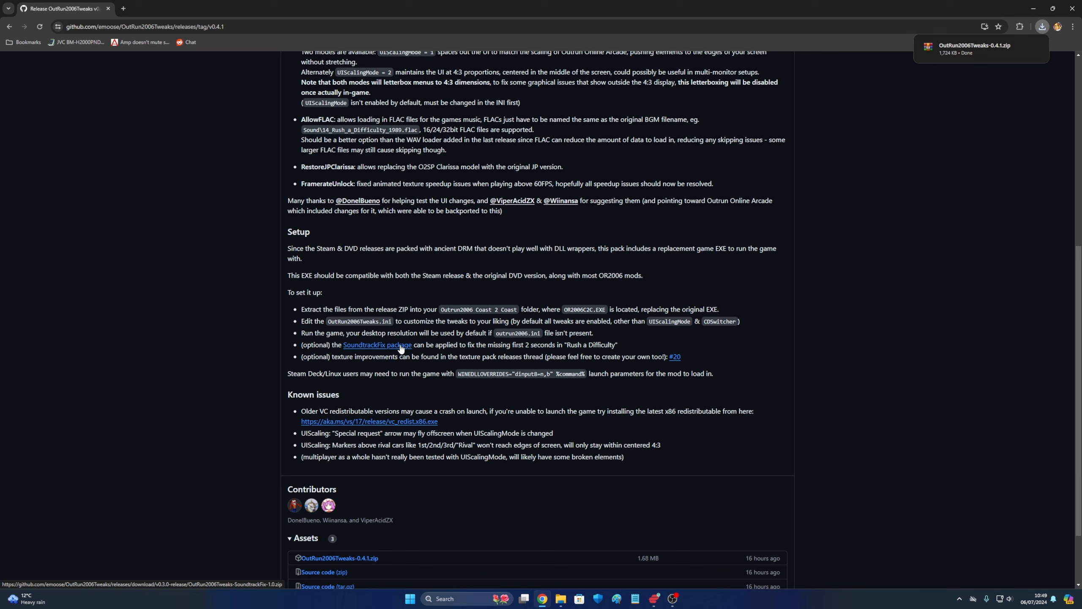
mouse_move(490, 353)
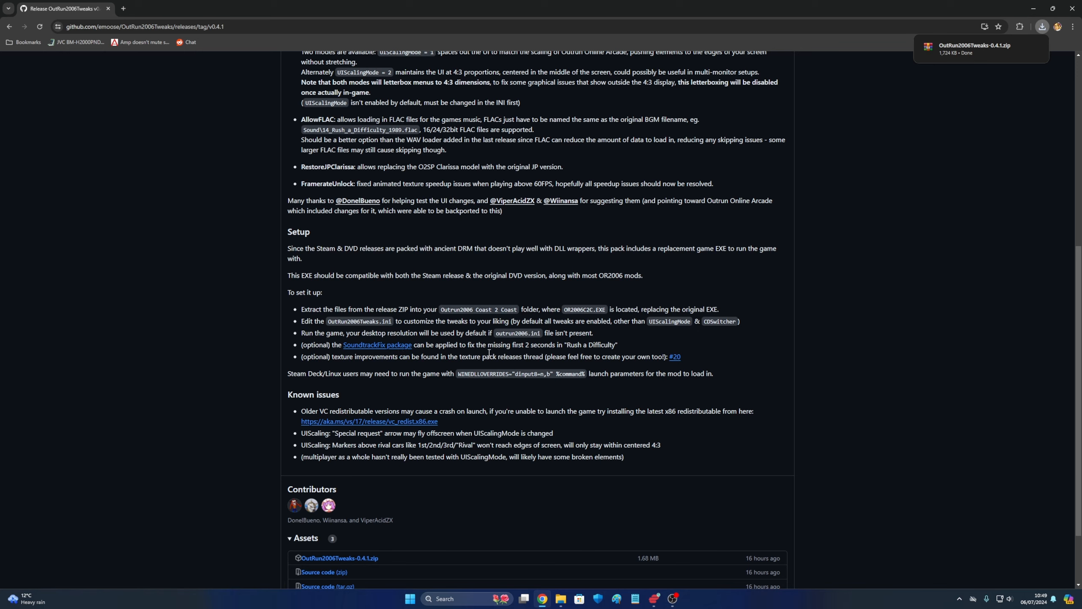
mouse_move(428, 353)
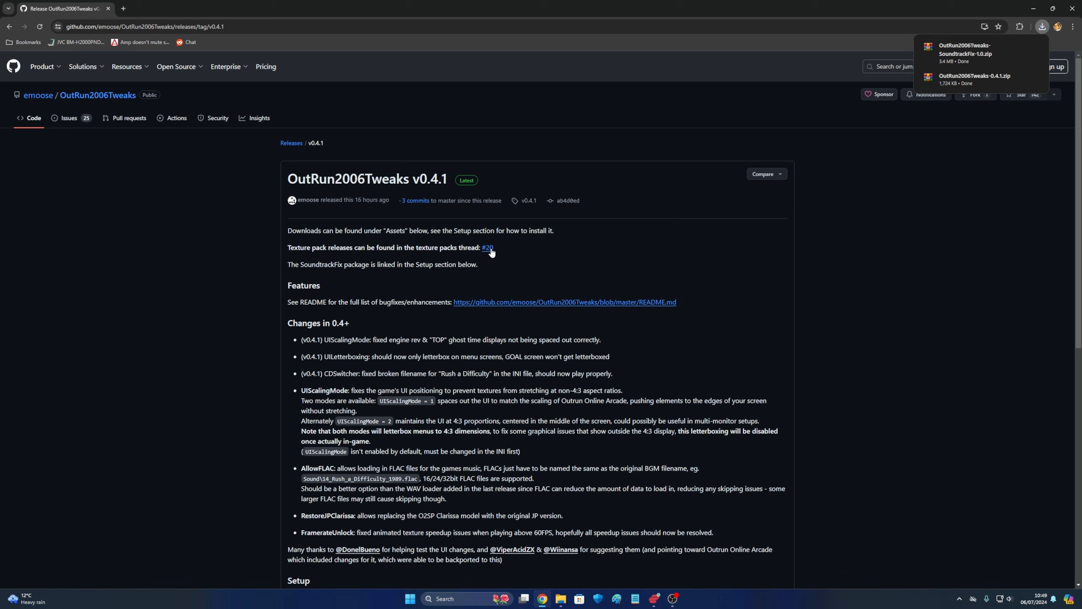
- Open the #20 Texture pack releases thread and scroll through its pack listings
click(488, 249)
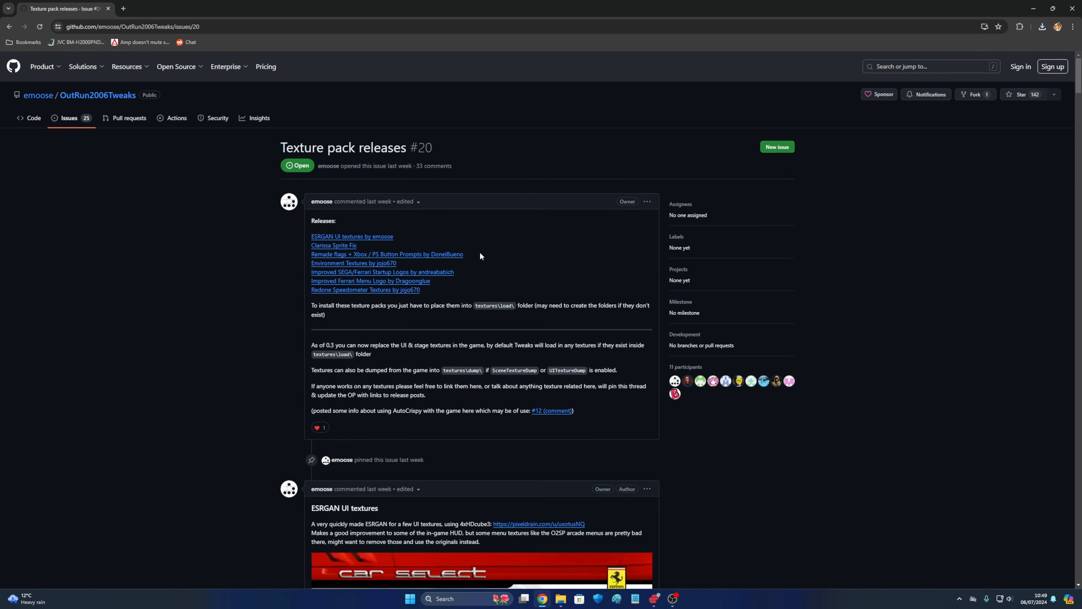
scroll(down, 3)
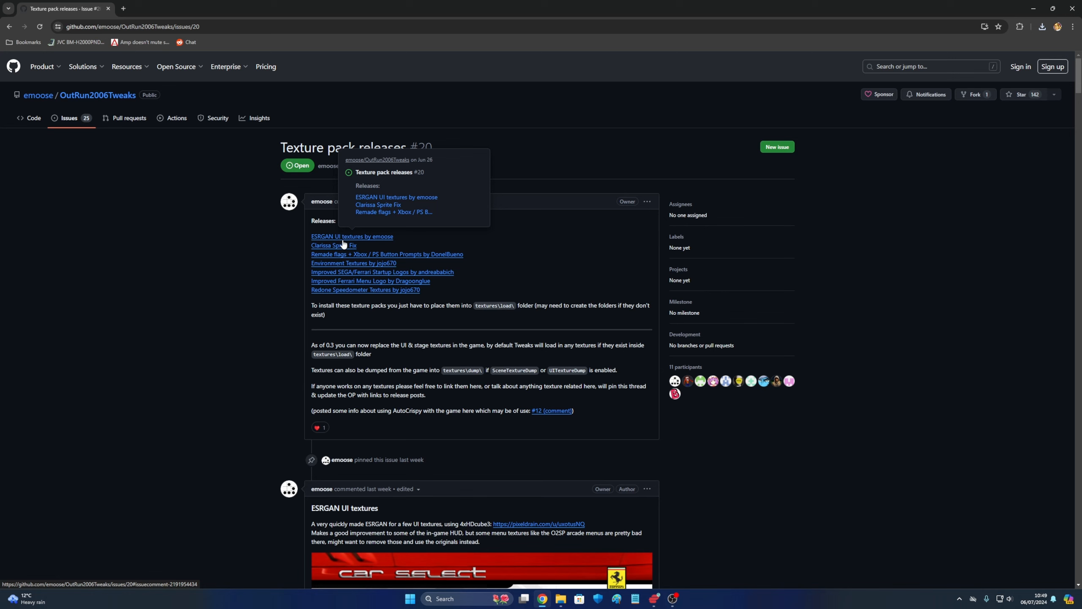
mouse_move(378, 240)
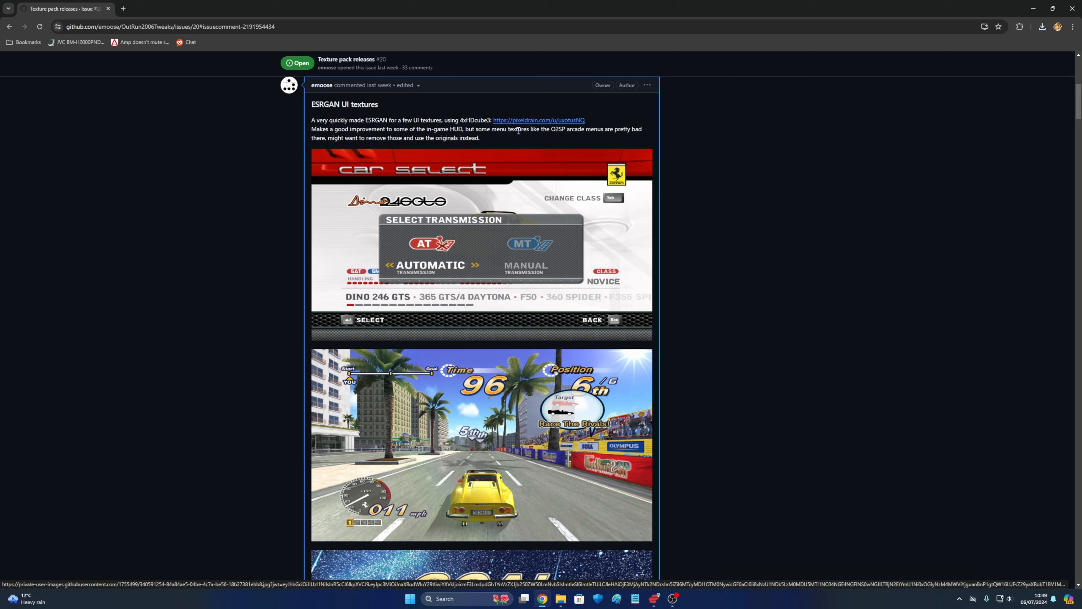
scroll(down, 3)
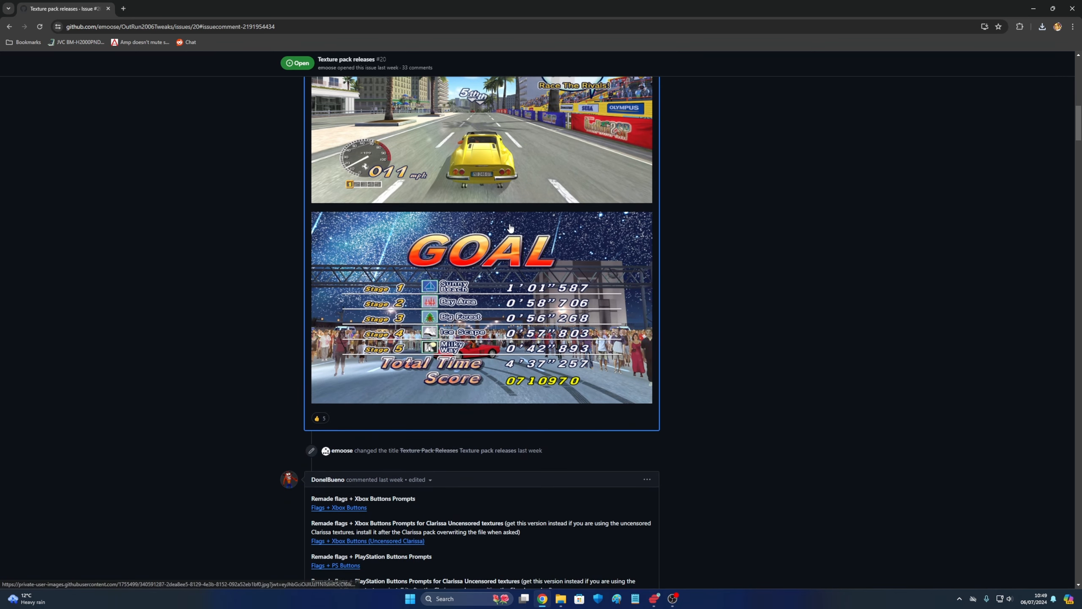
scroll(down, 3)
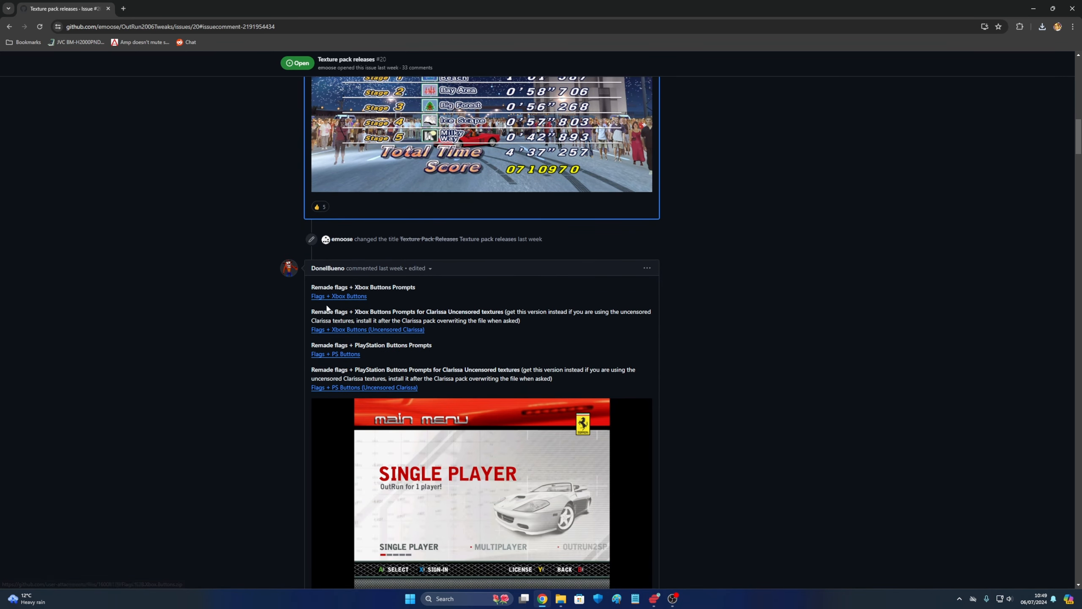
mouse_move(353, 304)
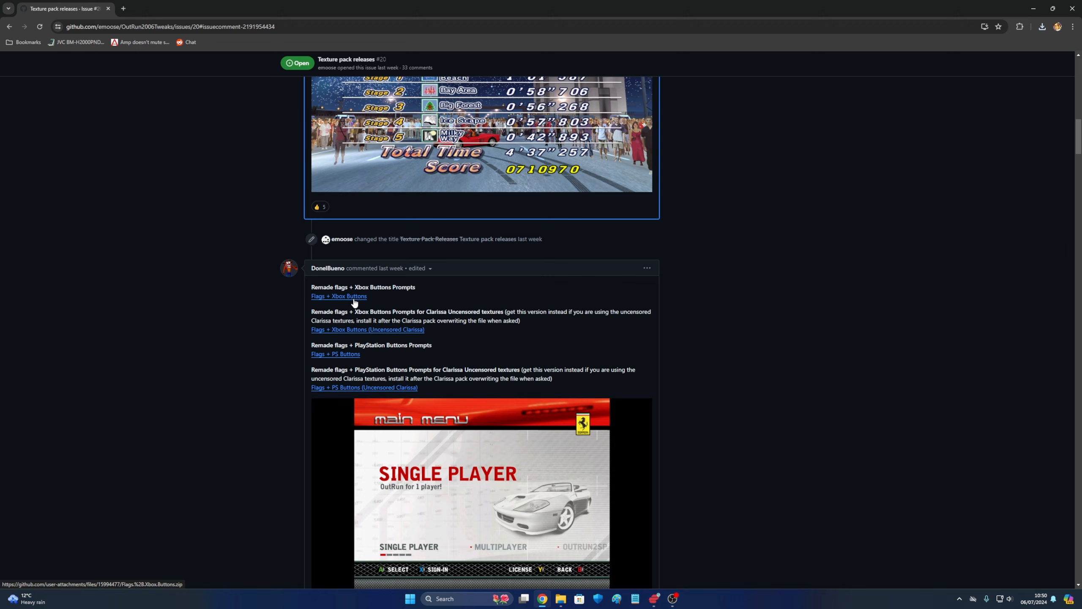
mouse_move(364, 309)
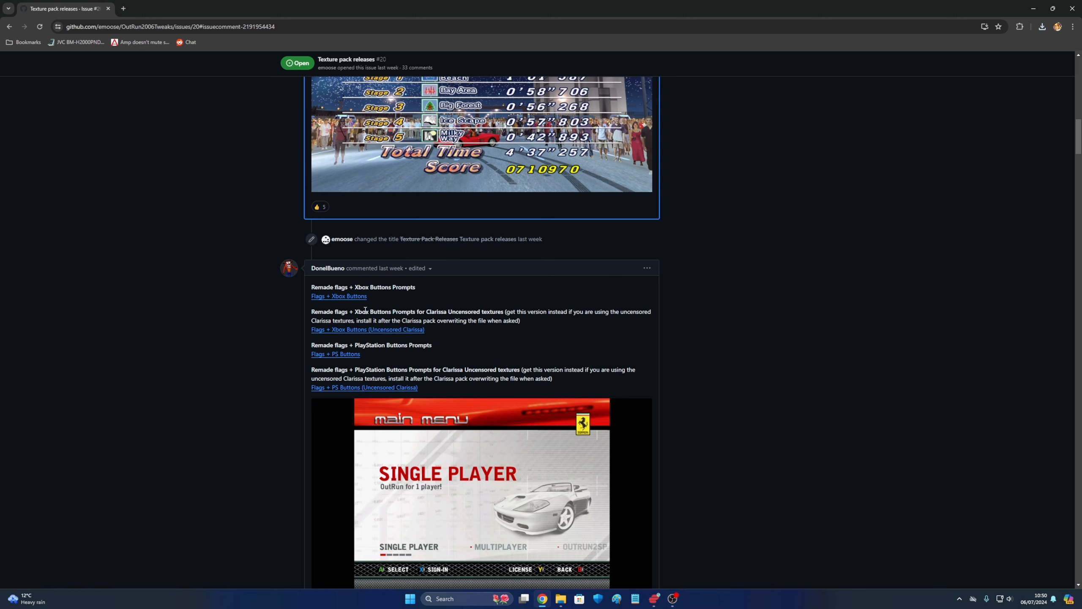
mouse_move(338, 296)
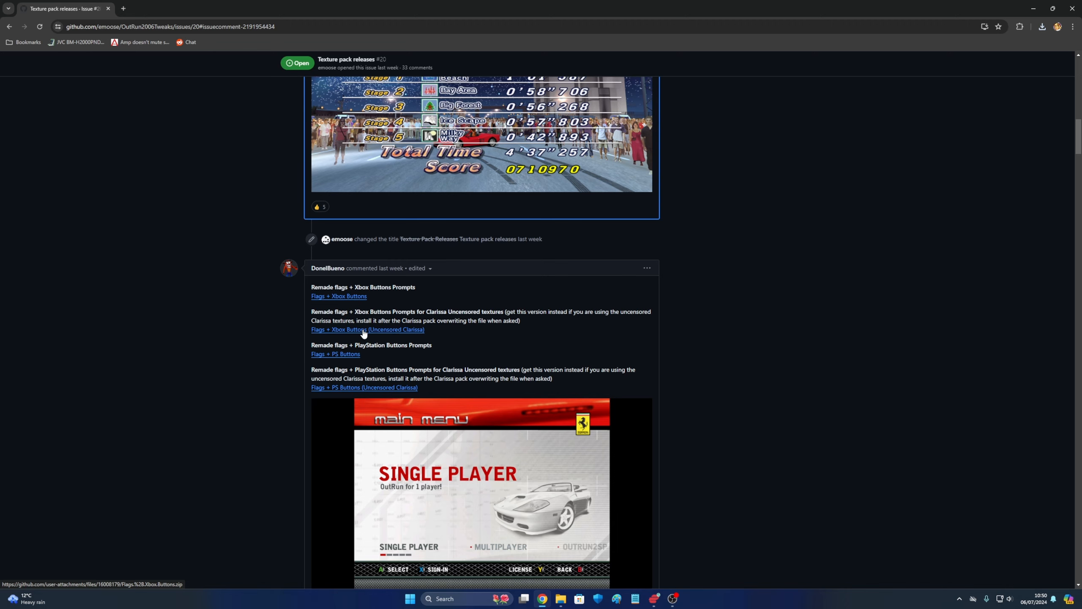
mouse_move(389, 337)
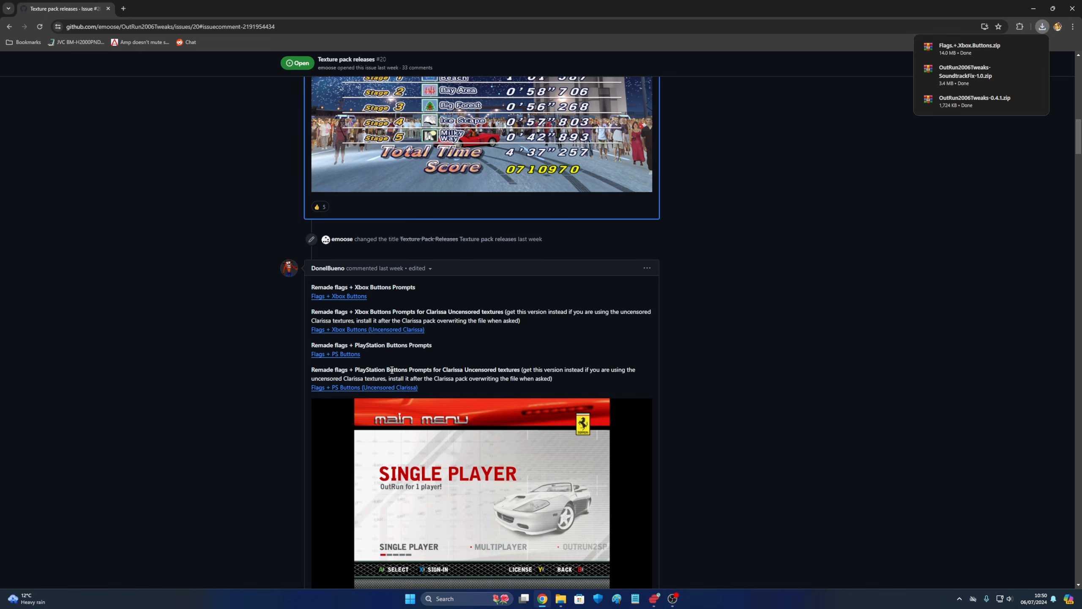
mouse_move(409, 344)
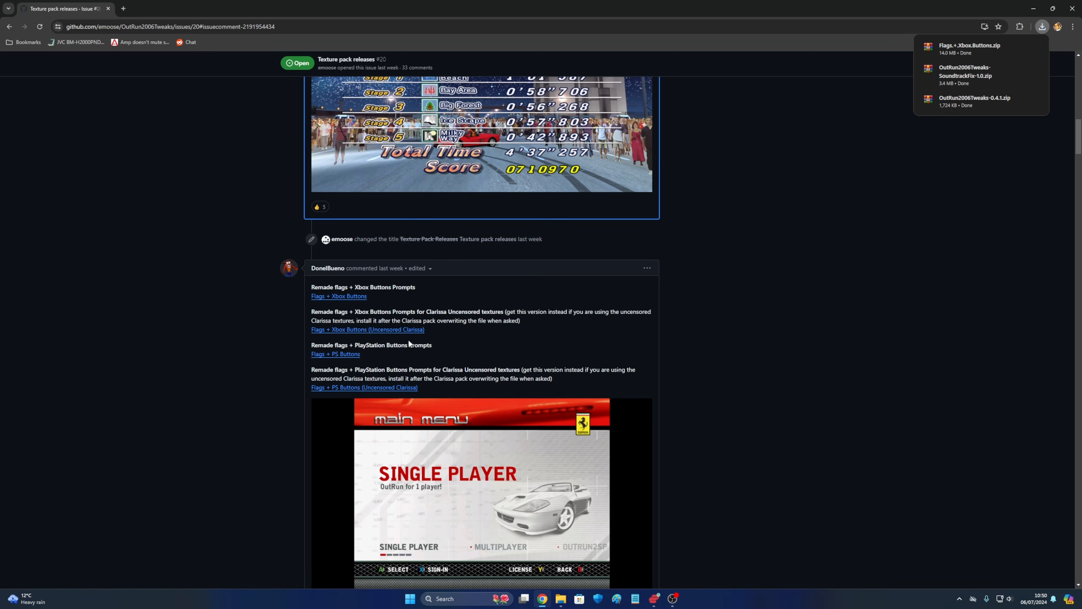
mouse_move(366, 359)
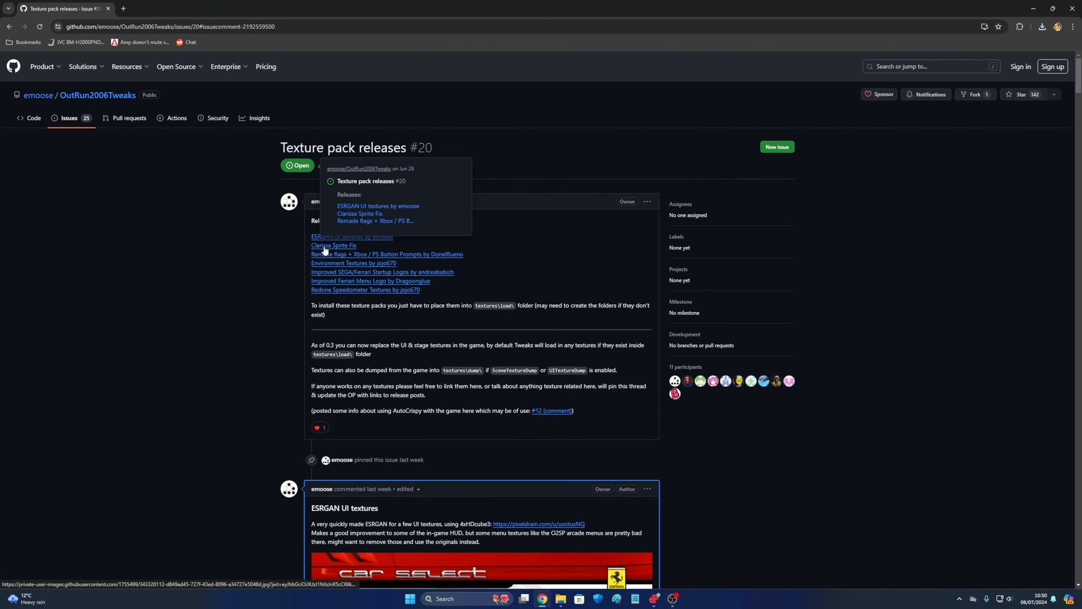
scroll(down, 3)
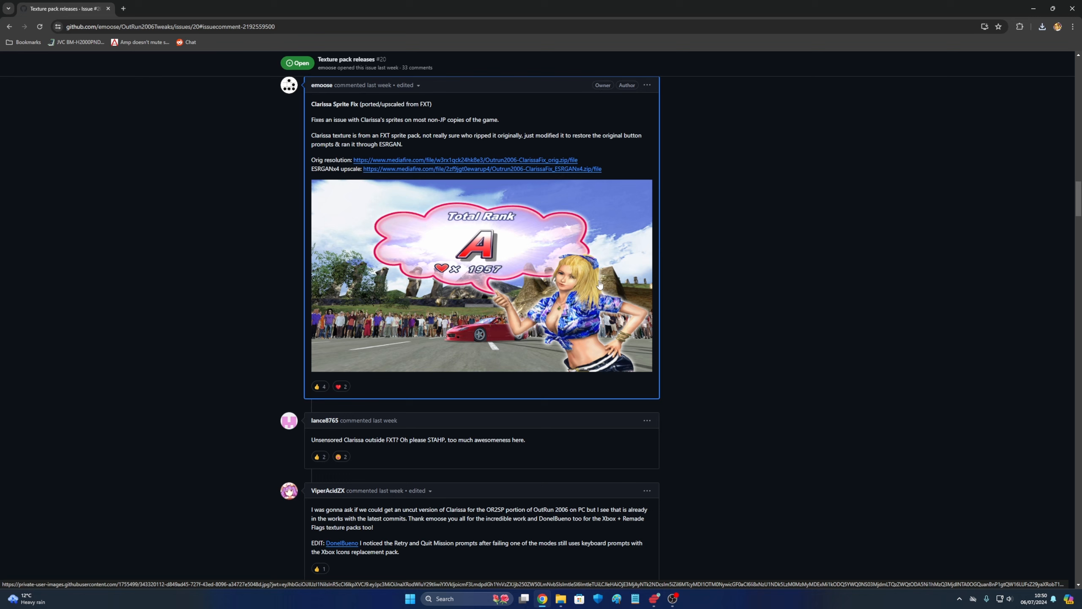
mouse_move(517, 287)
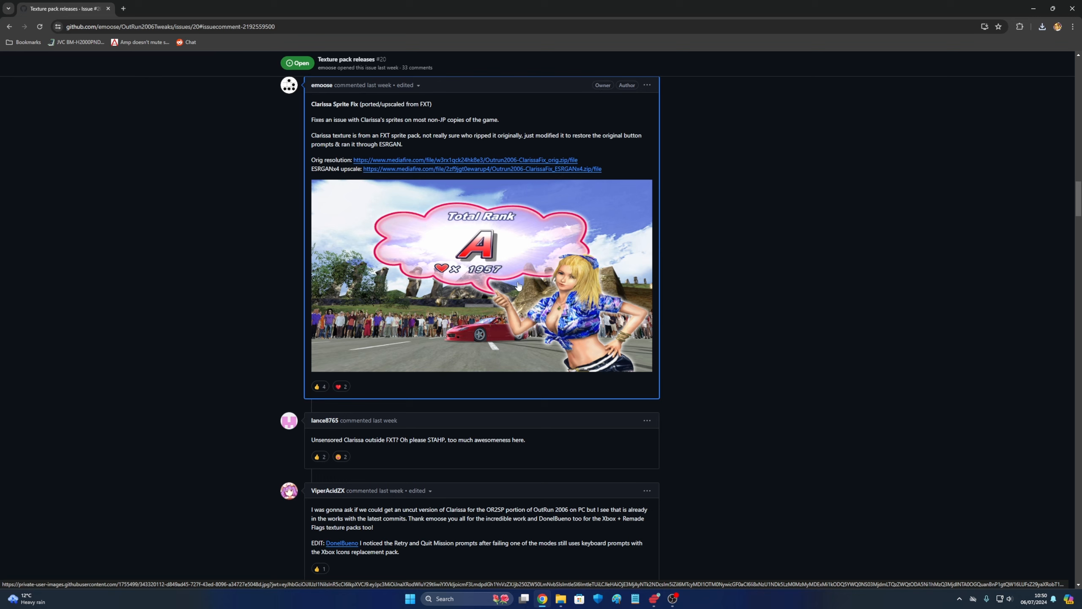
mouse_move(557, 275)
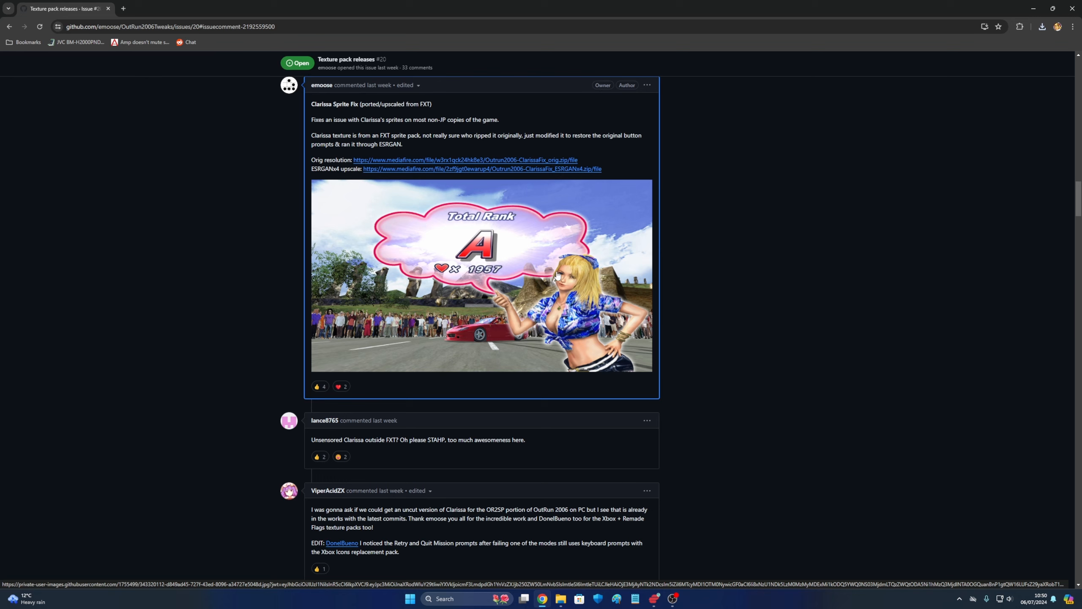
mouse_move(461, 243)
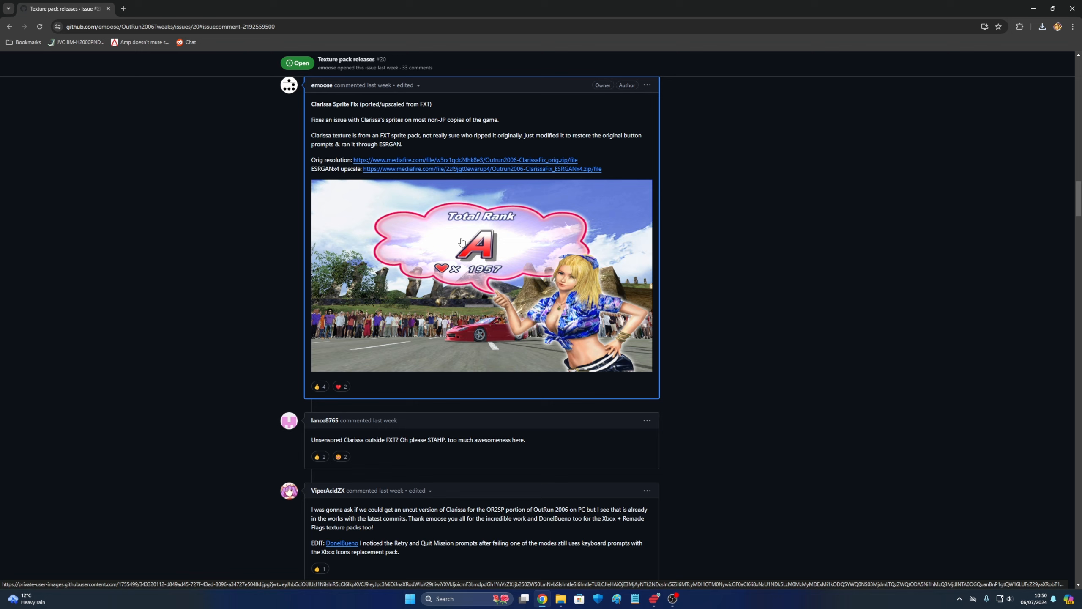
- Download the ClarissaFix ESRGANx4 zip from MediaFire, then return to the releases thread
click(482, 168)
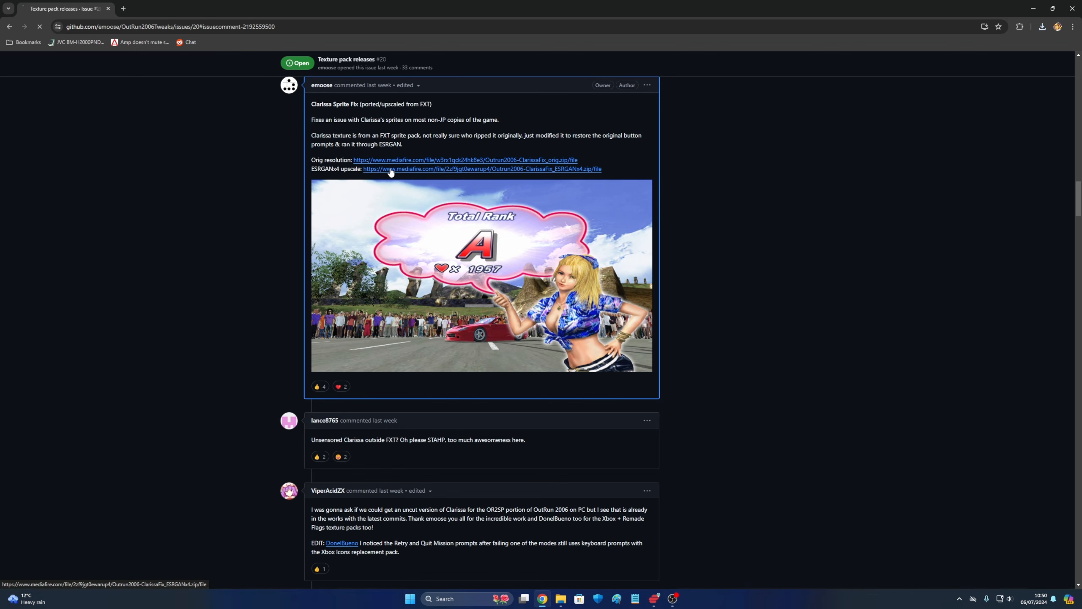
click(483, 168)
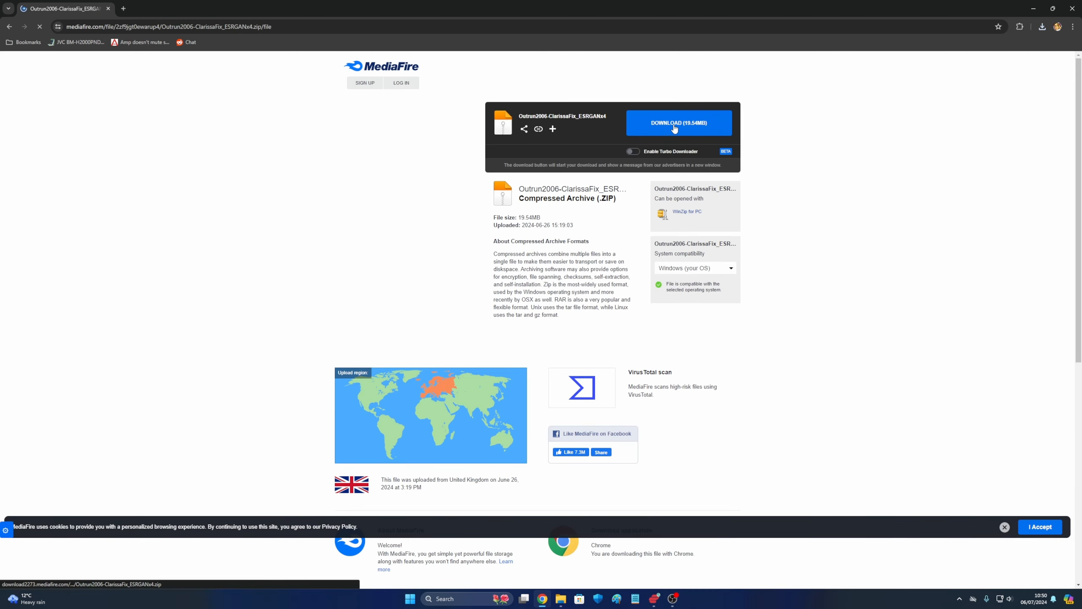
click(678, 122)
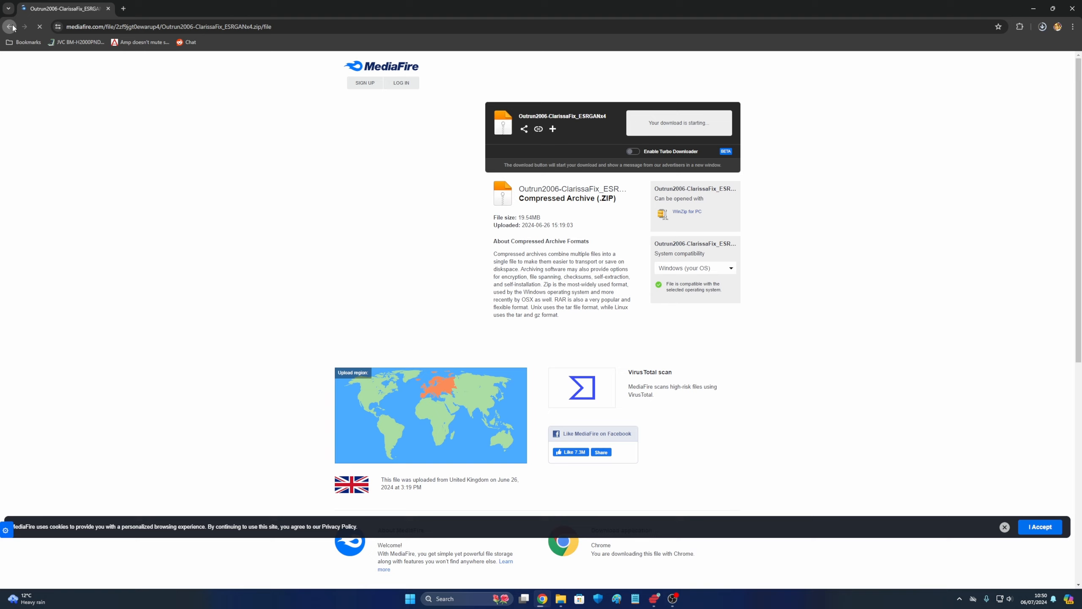
click(9, 26)
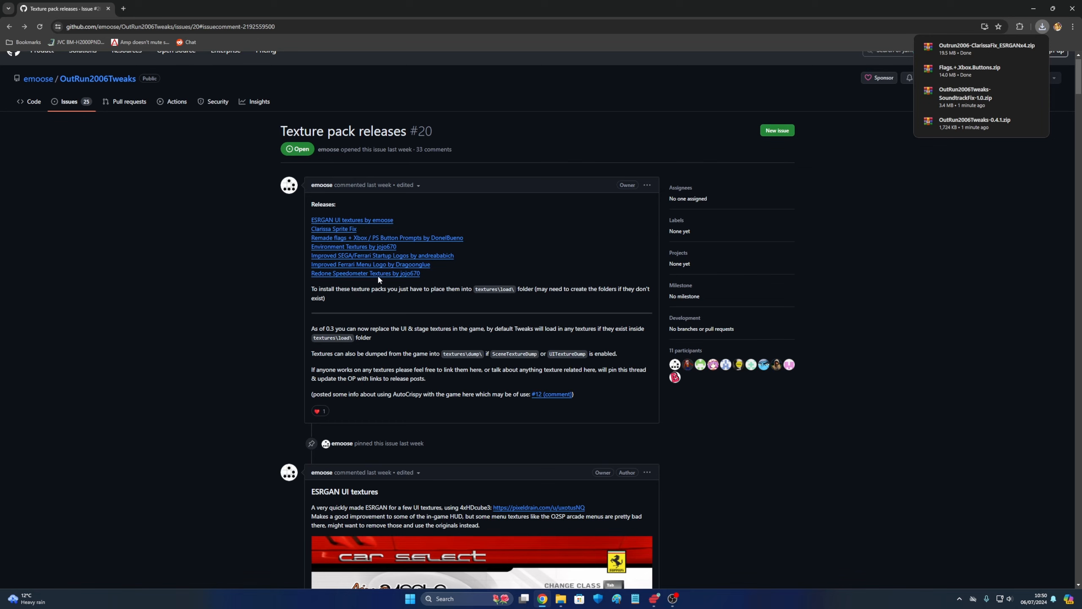
- Download the ESRGAN UI textures zip via pixeldrain and check the recent downloads list
scroll(down, 3)
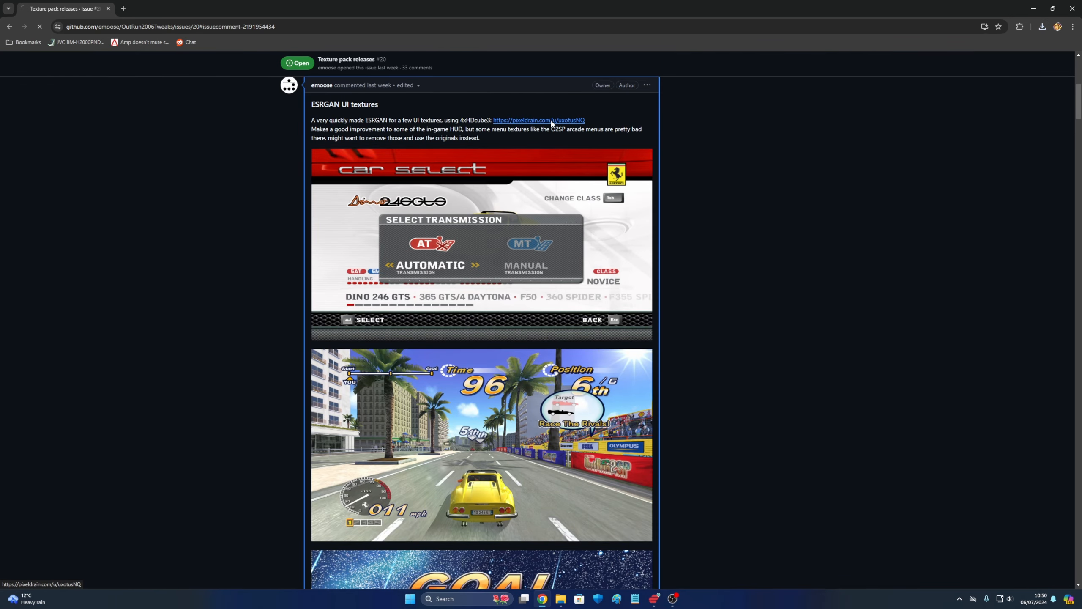
click(540, 120)
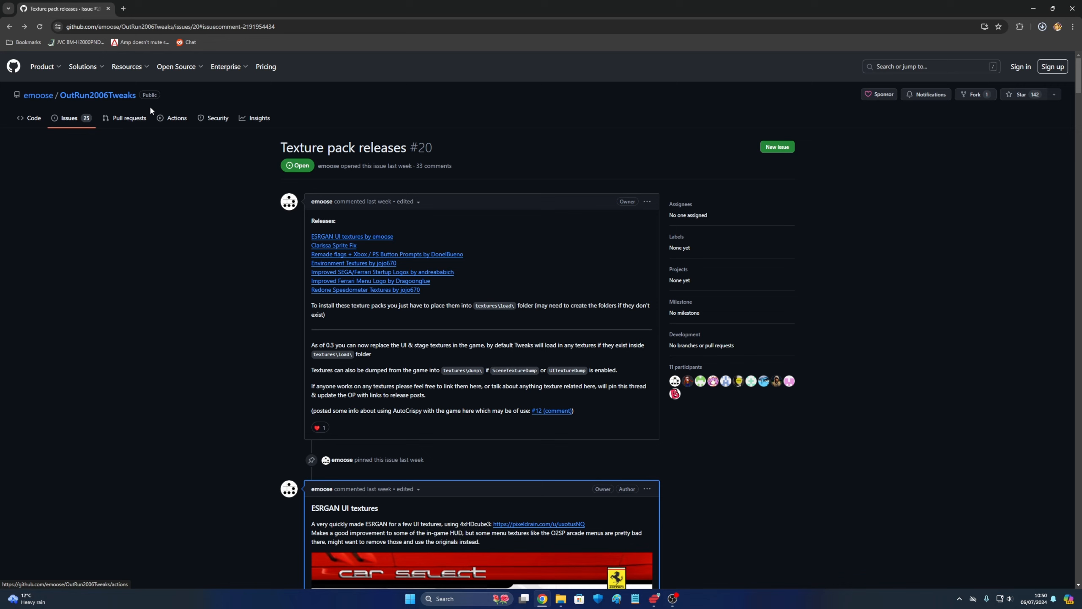
click(1042, 26)
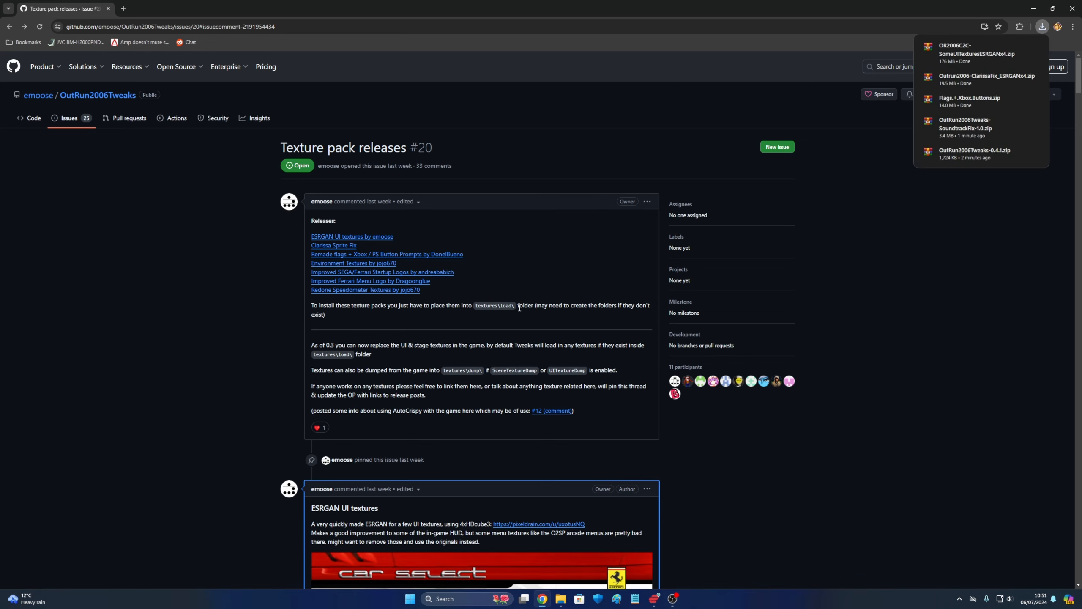
mouse_move(870, 221)
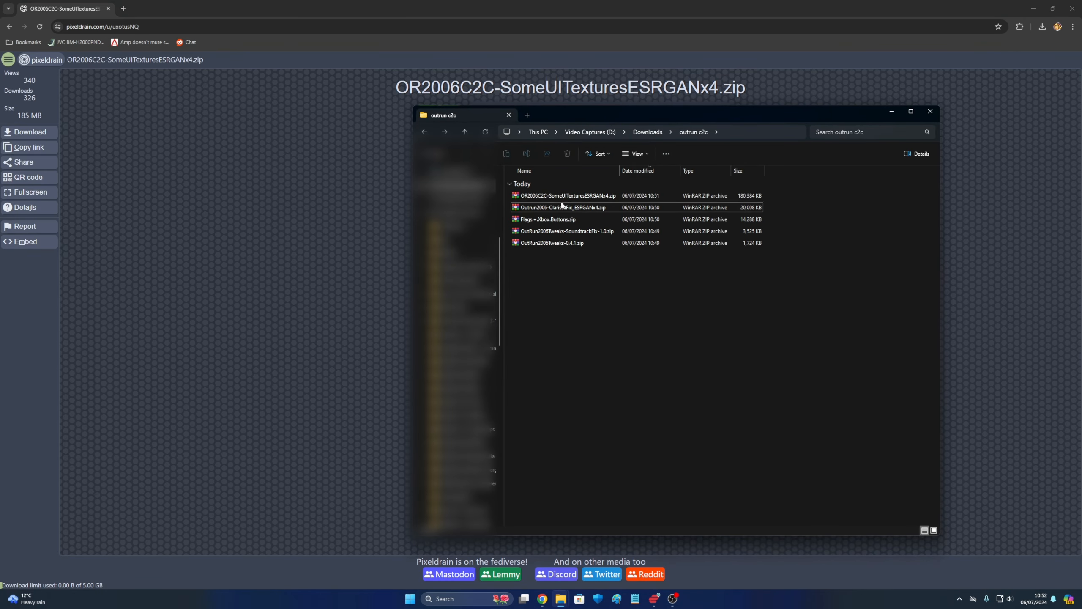
- Extract the Tweaks 0.4.1 and SoundtrackFix zips with WinRAR into same-named folders
click(553, 243)
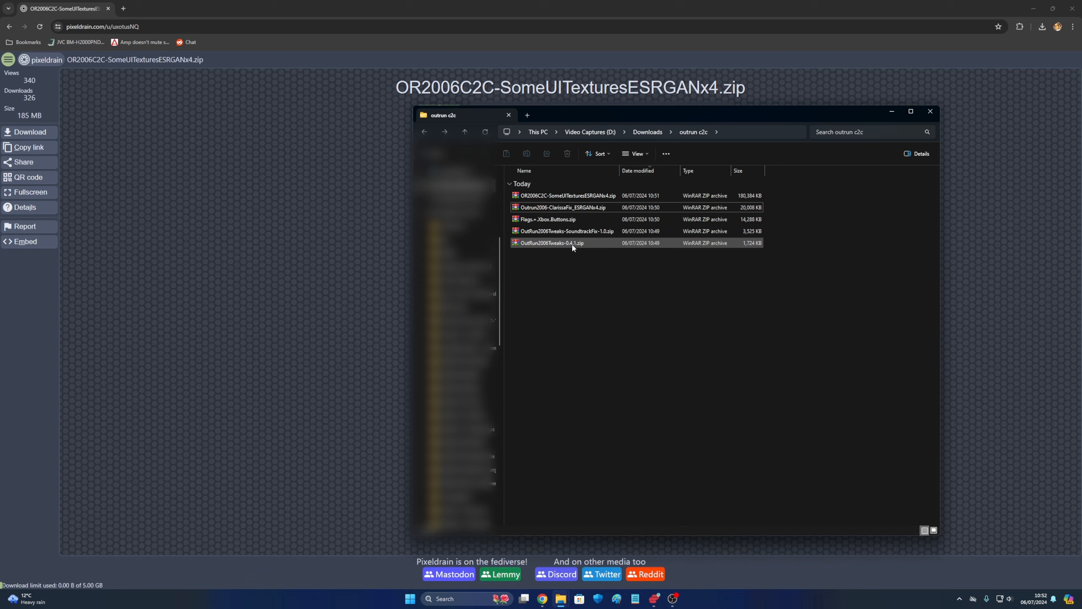
double_click(551, 243)
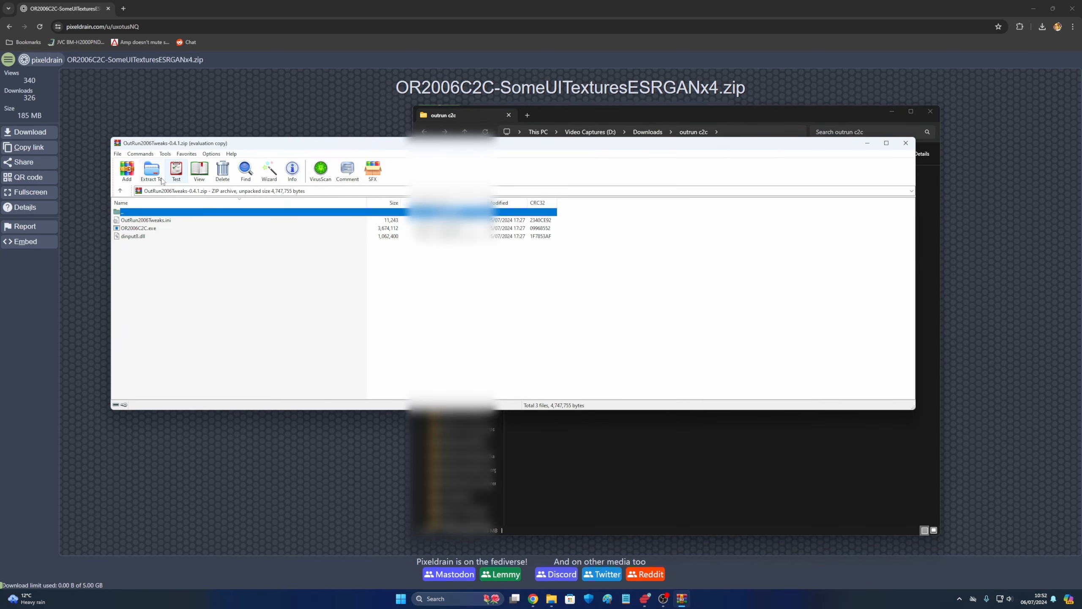
click(151, 171)
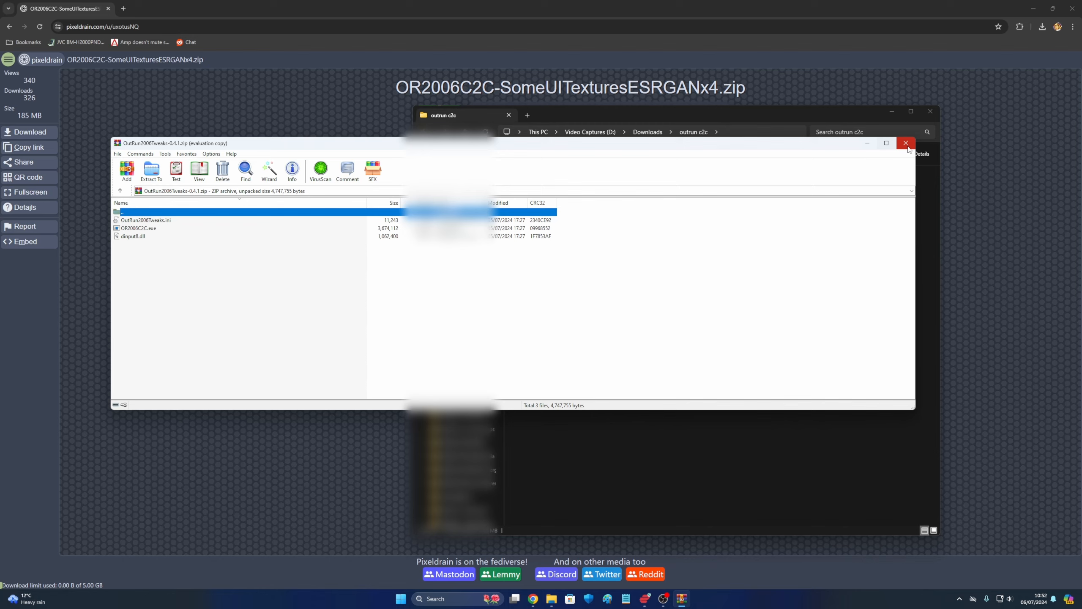
click(905, 143)
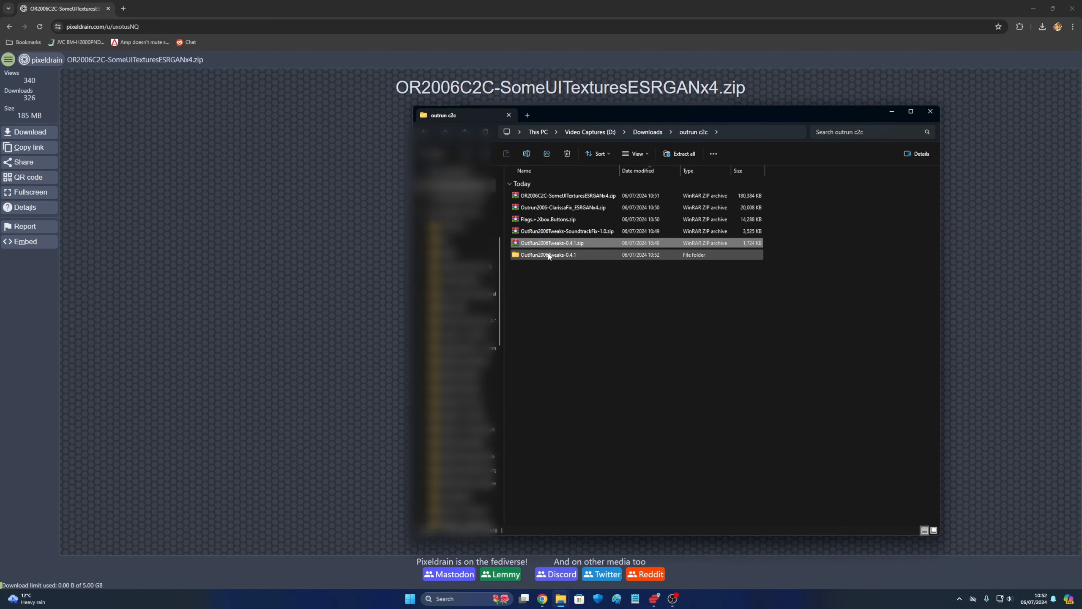
double_click(565, 230)
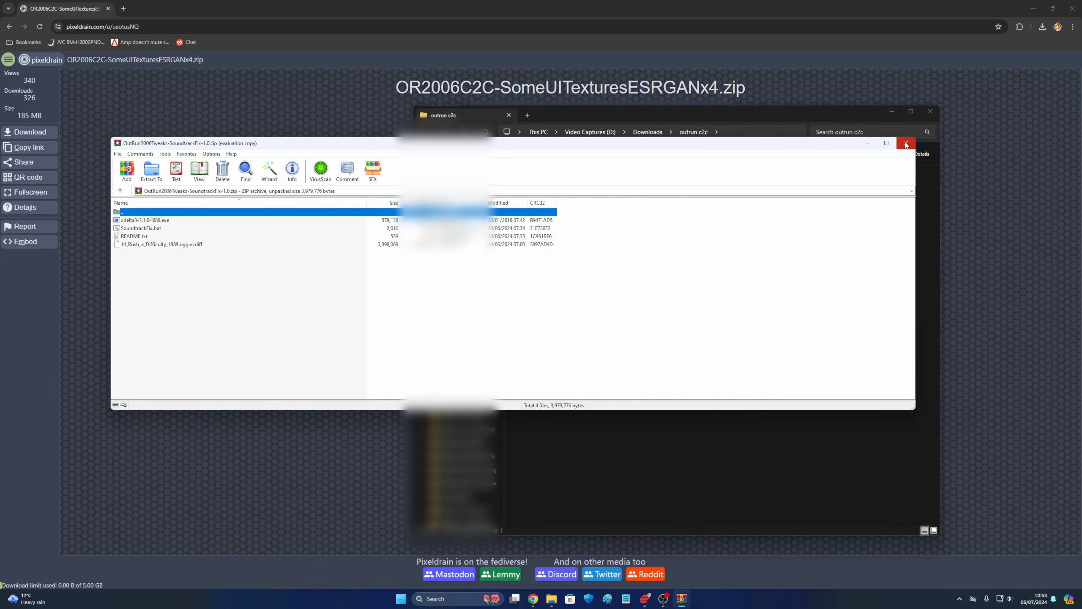
click(906, 143)
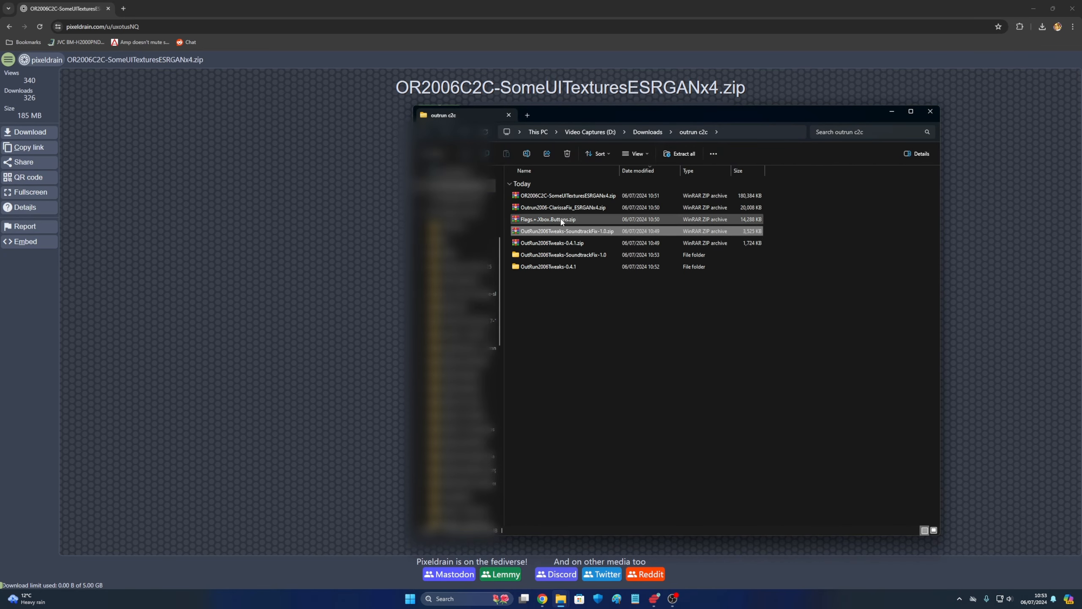
- Extract the Flags + Xbox Buttons, Clarissa fix and ESRGAN UI texture zips to default folders
double_click(548, 219)
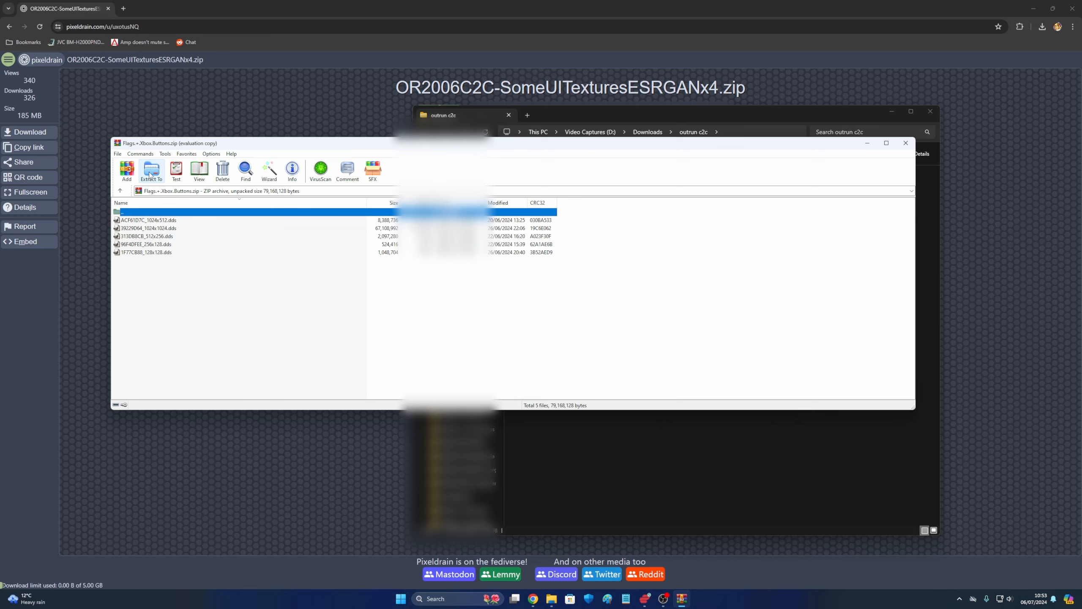
click(151, 171)
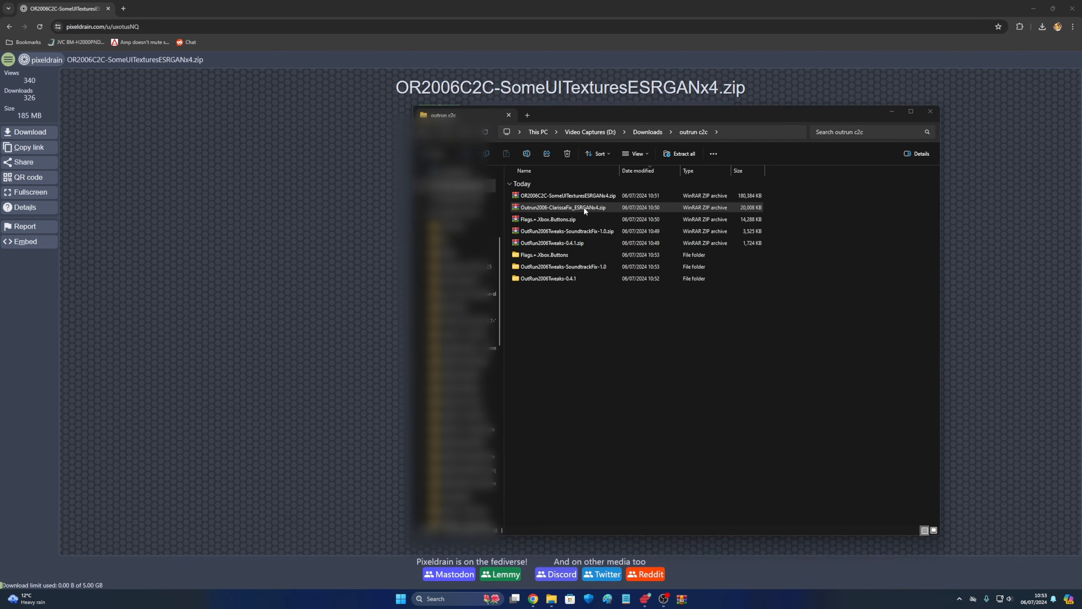
double_click(562, 207)
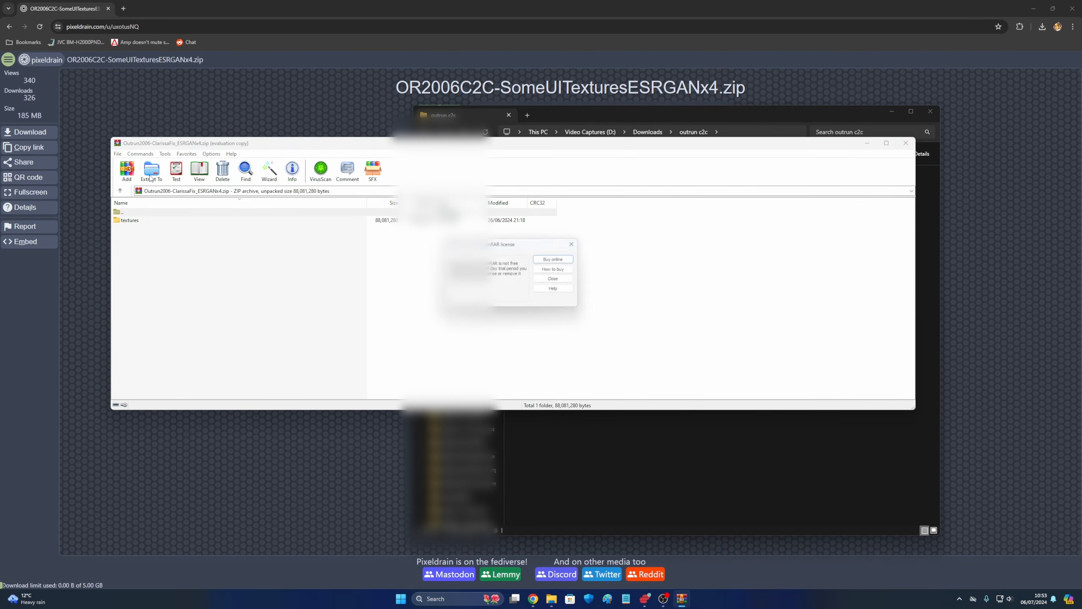
click(552, 279)
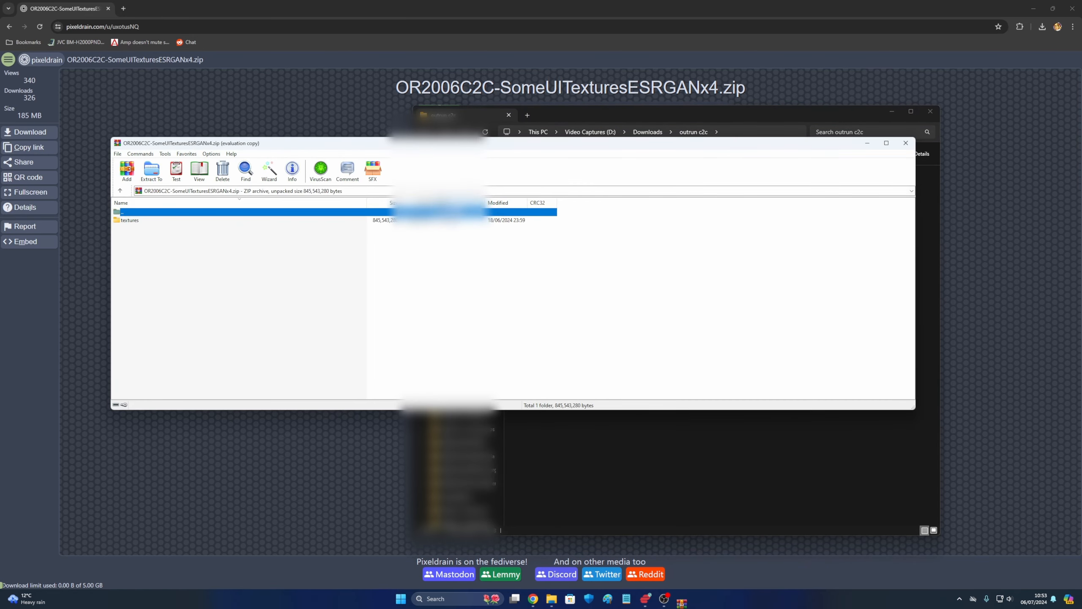
click(151, 171)
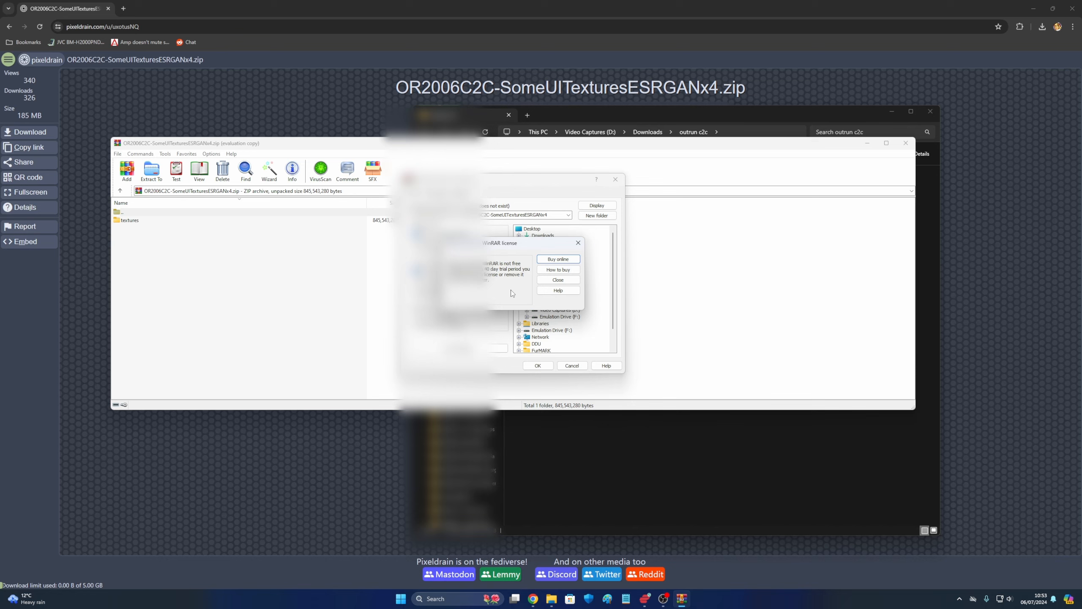
click(557, 280)
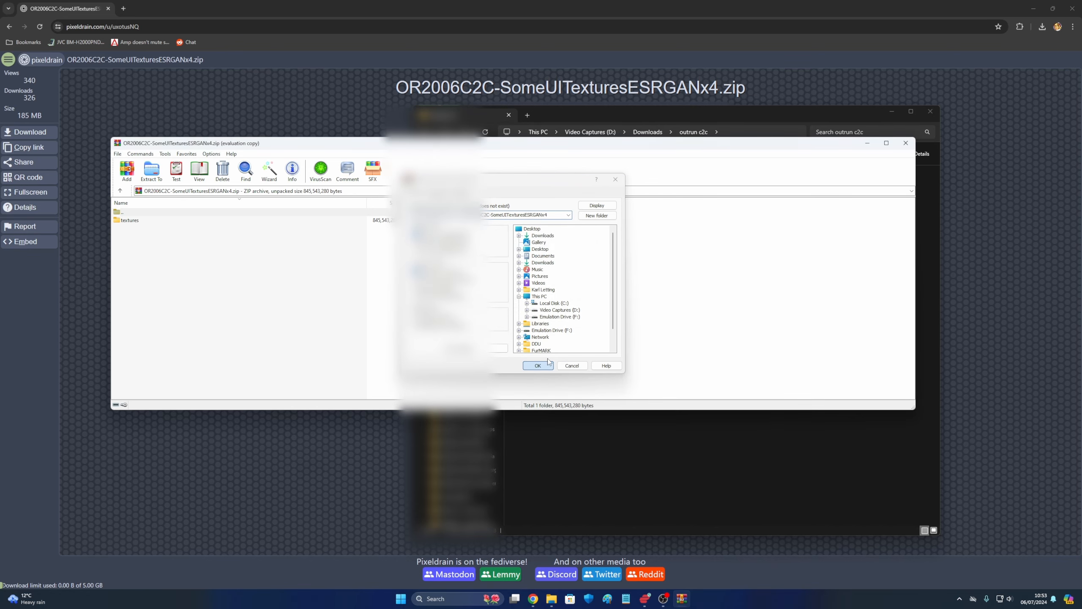
click(538, 365)
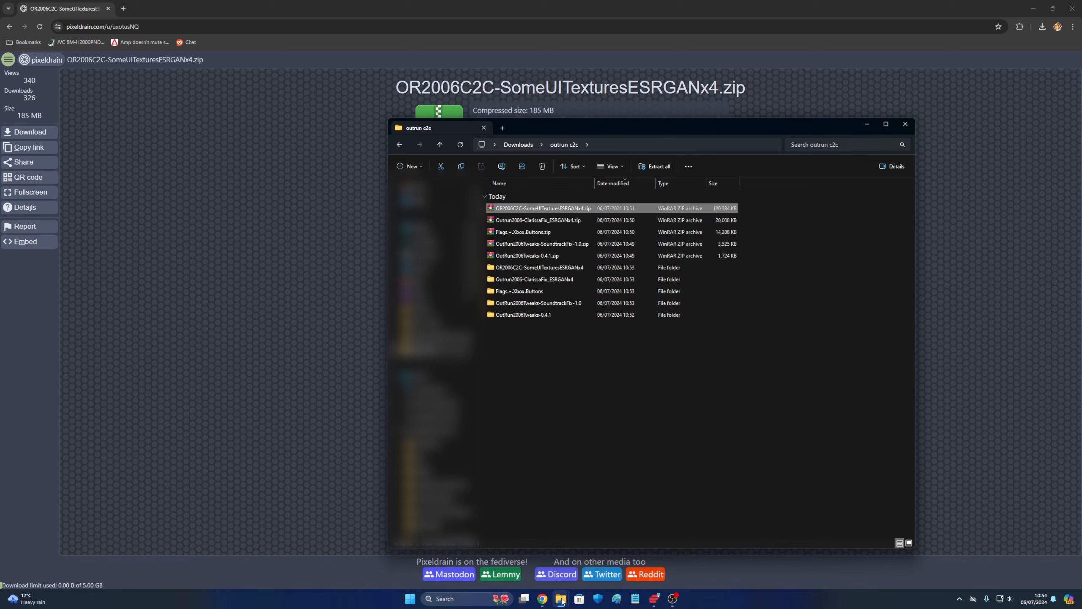
mouse_move(637, 529)
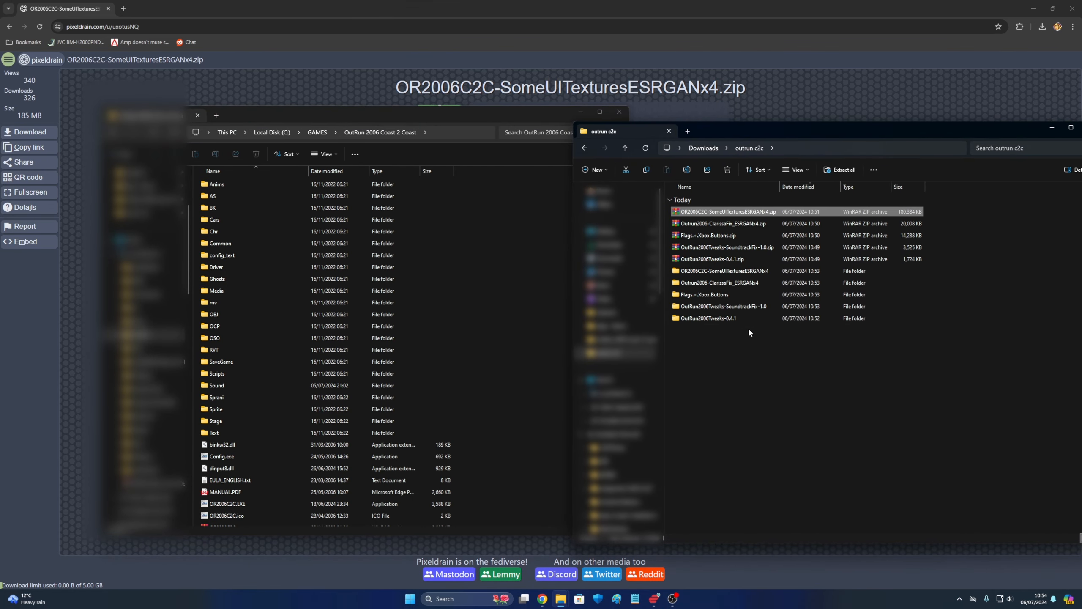
- Copy the Tweaks 0.4.1 and SoundtrackFix files into the game folder, replacing README.txt
double_click(708, 318)
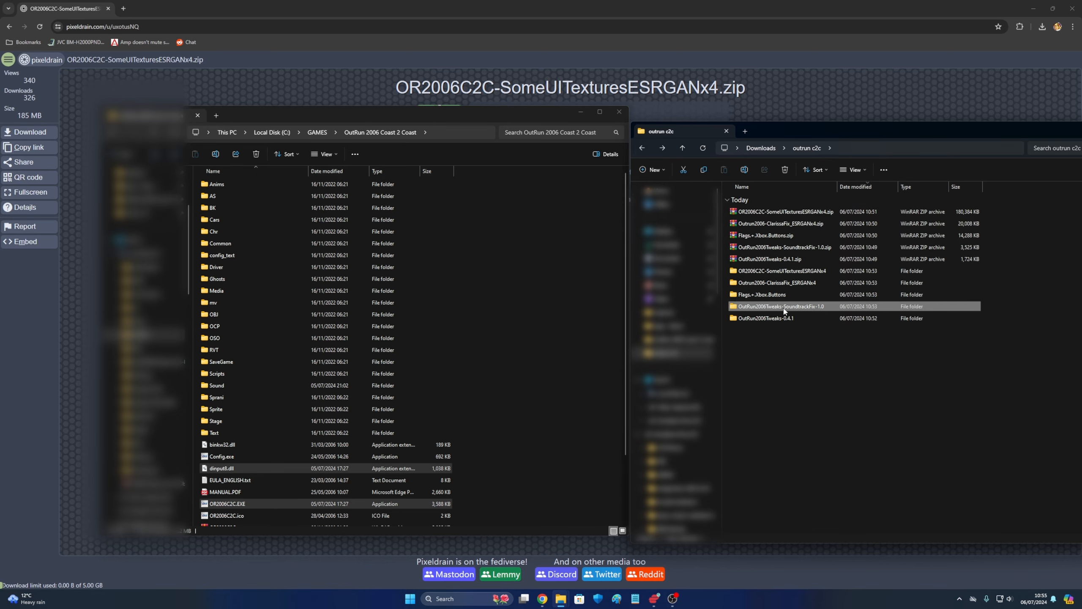
double_click(780, 305)
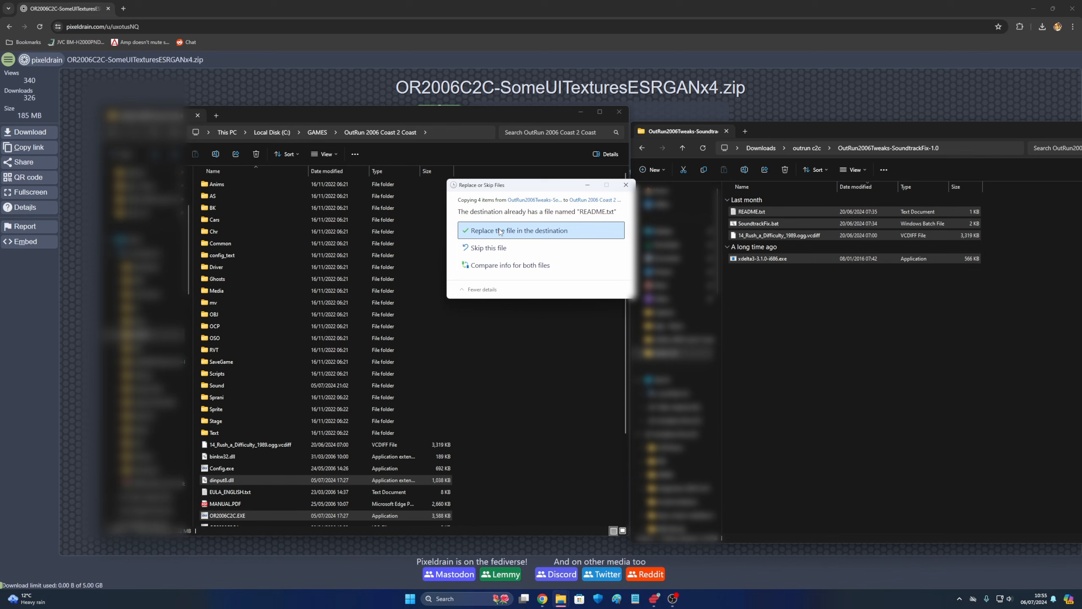
click(516, 230)
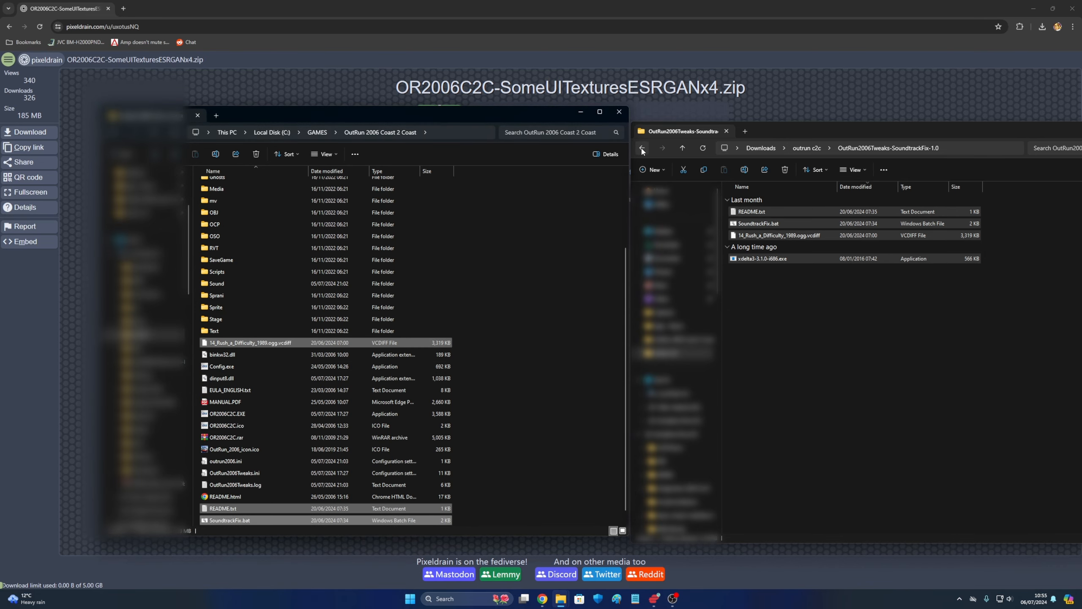
click(642, 147)
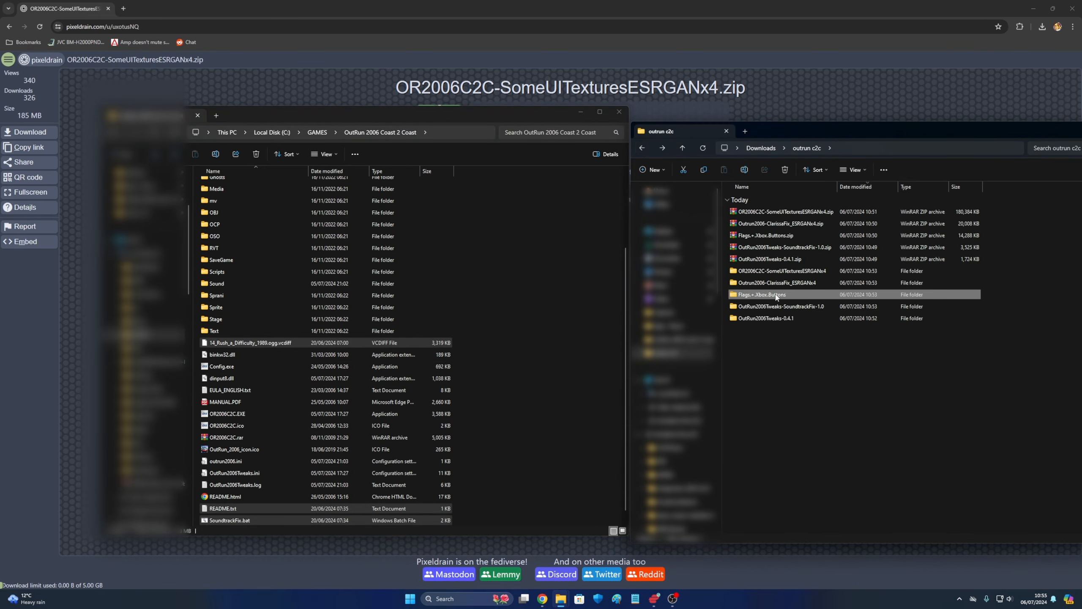
double_click(763, 295)
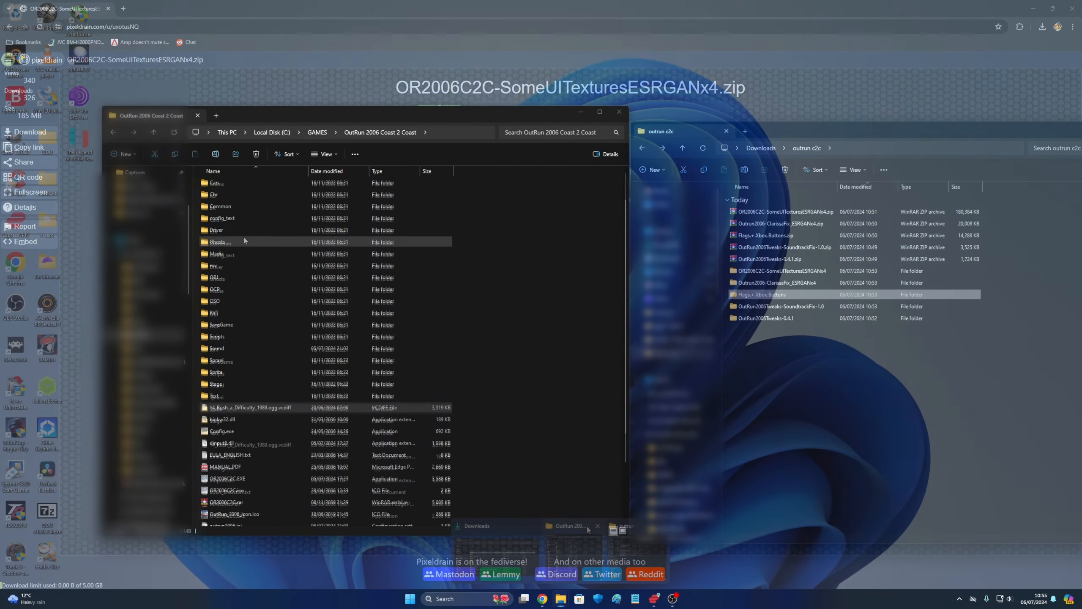
- Copy all ESRGAN UI textures into the game's textures\load folder, replacing four duplicates
right_click(552, 386)
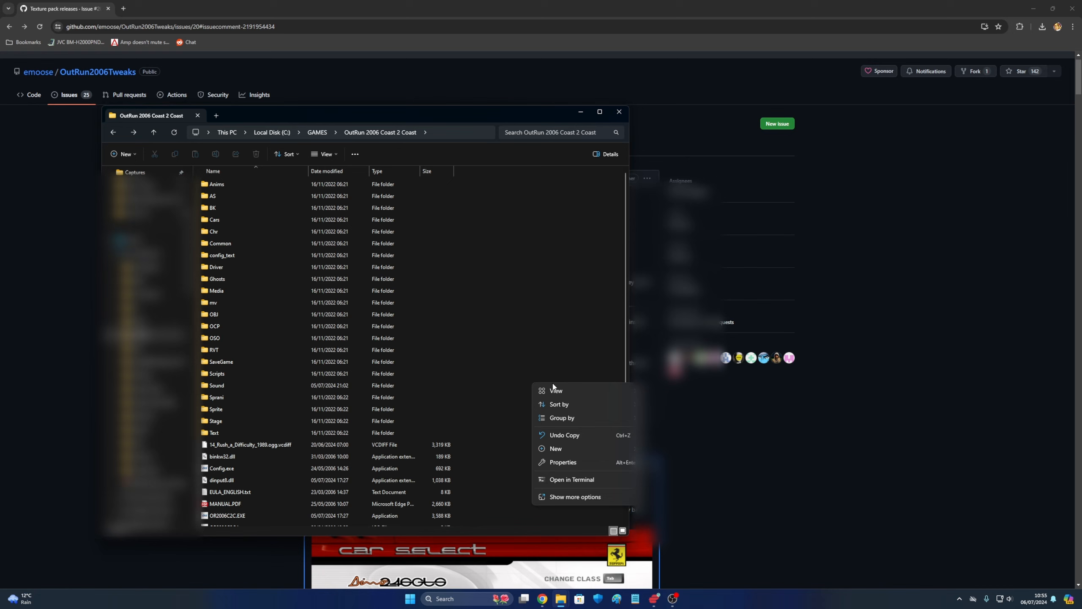
mouse_move(559, 603)
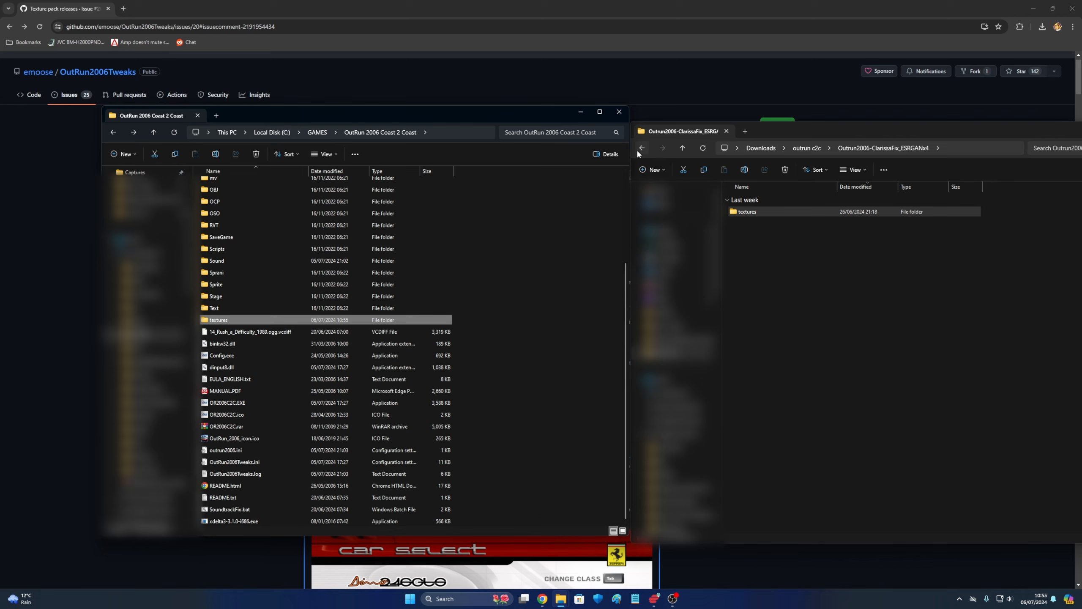
double_click(218, 319)
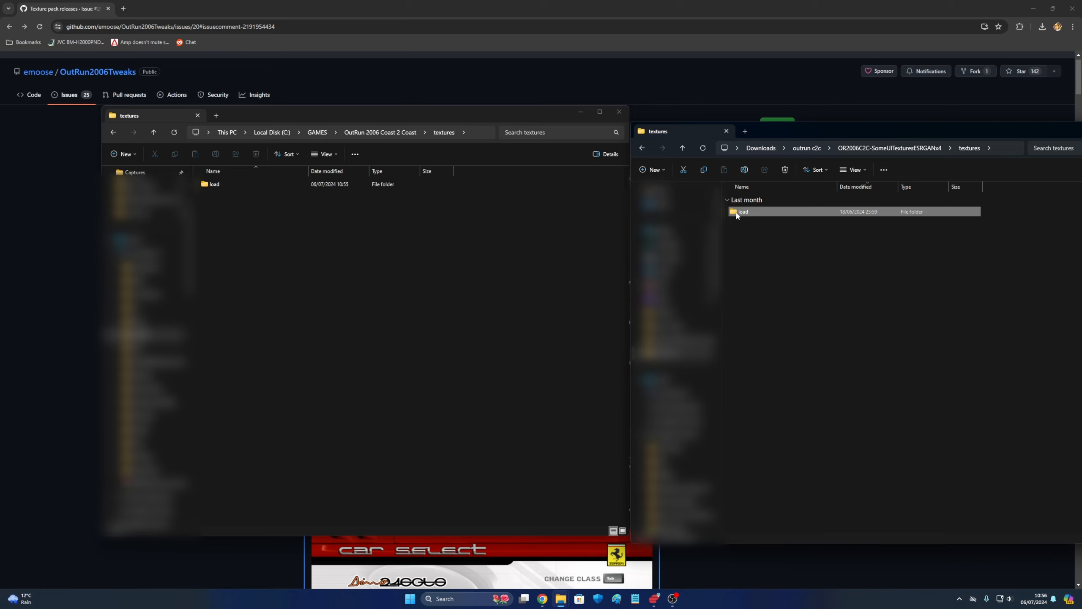
double_click(743, 211)
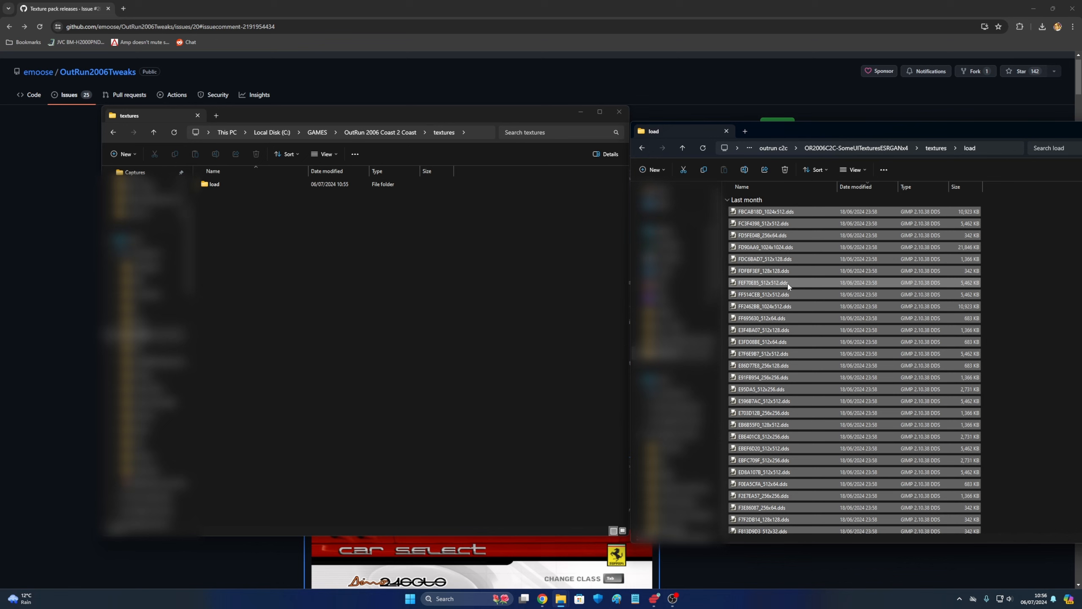
right_click(761, 294)
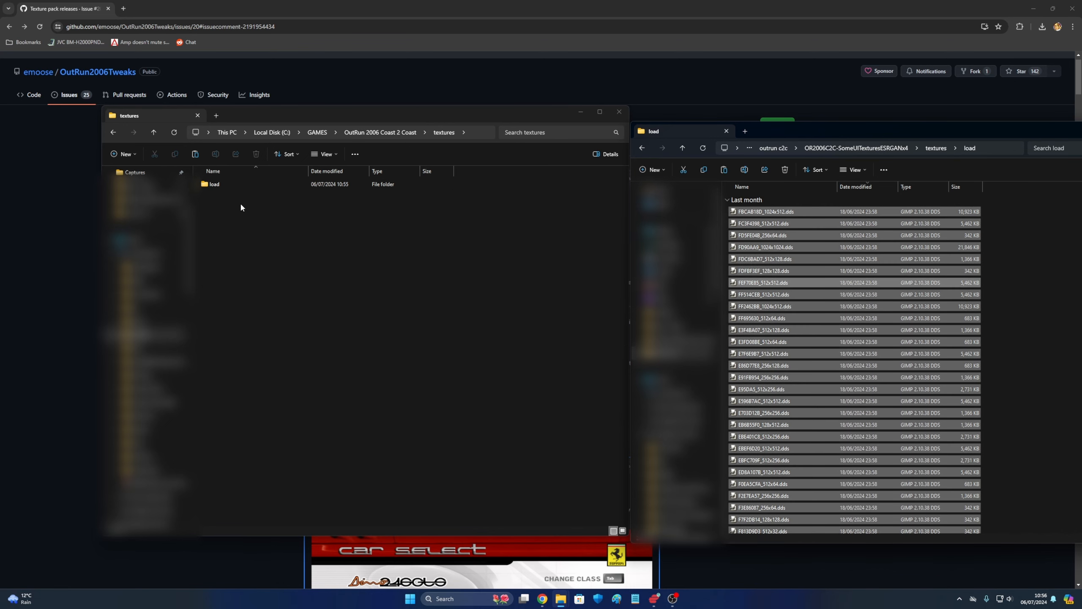
double_click(214, 183)
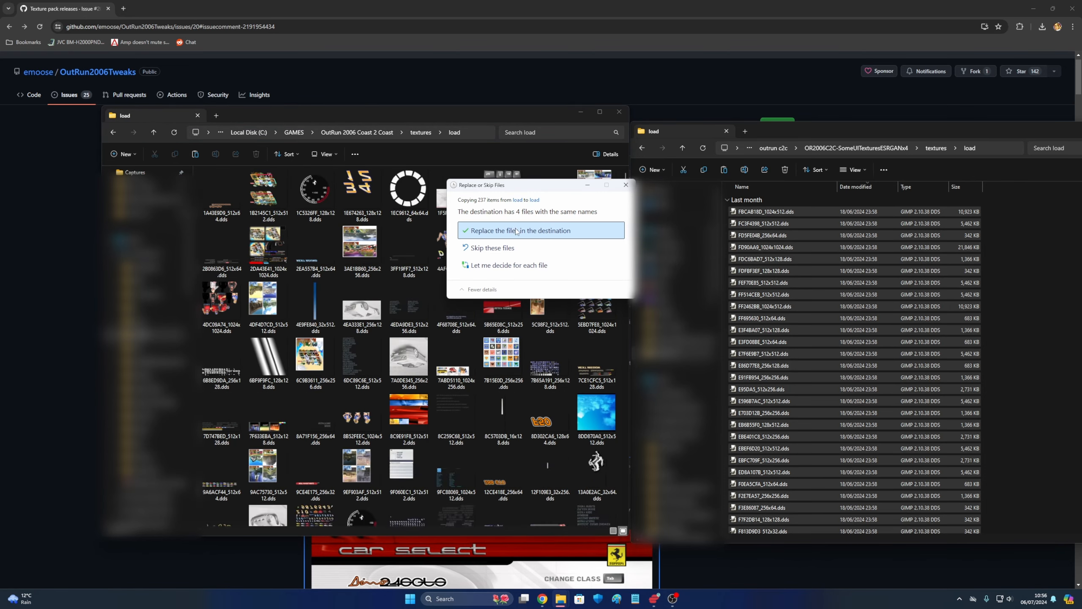
click(519, 230)
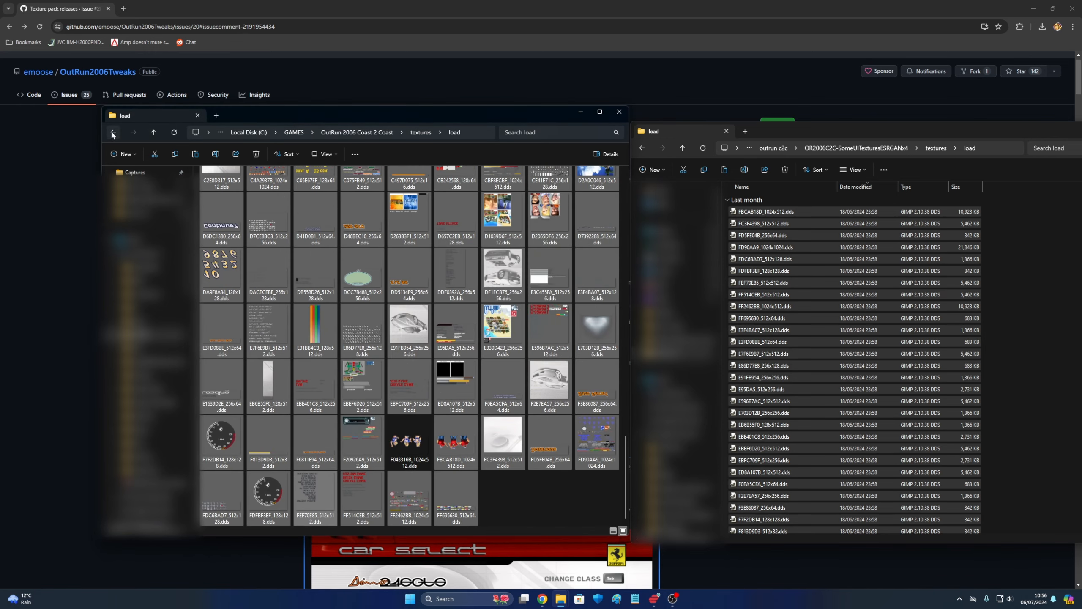
click(112, 132)
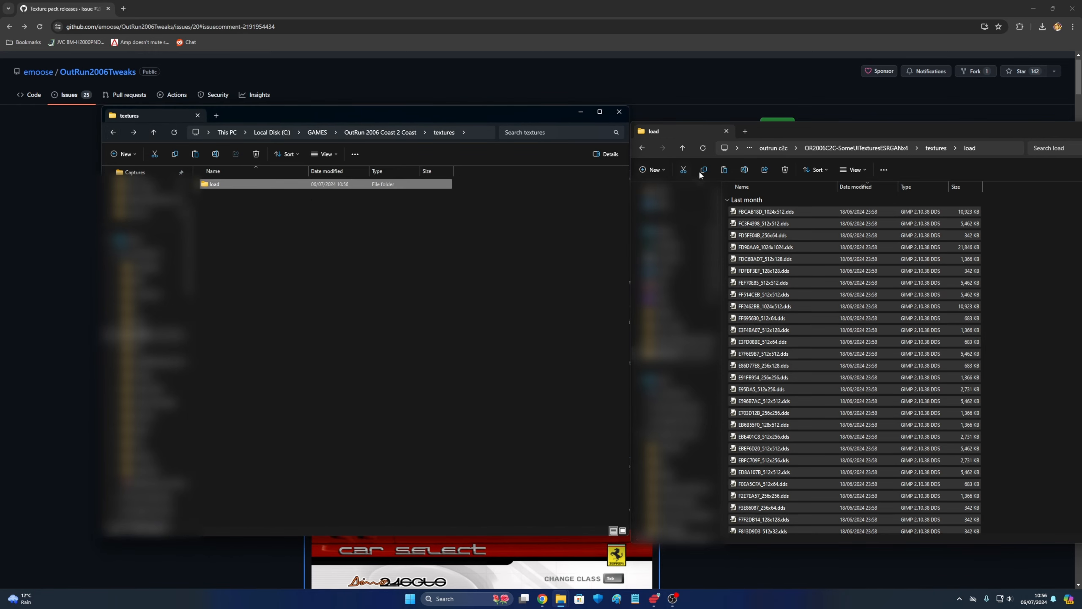
- Copy the Clarissa Fix pack's load textures into the game's textures\load folder
click(643, 148)
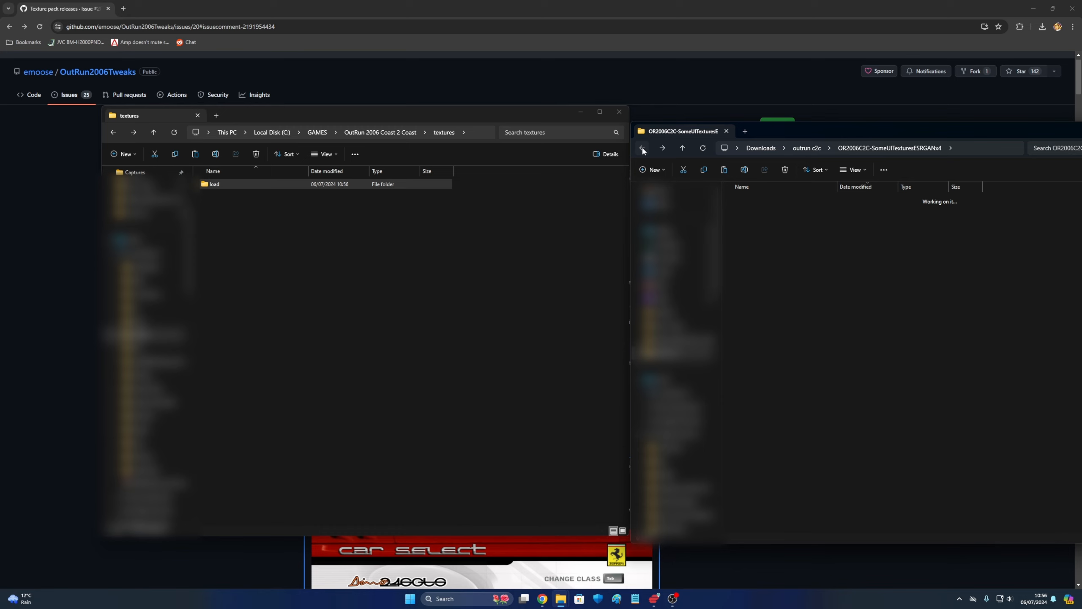
click(641, 148)
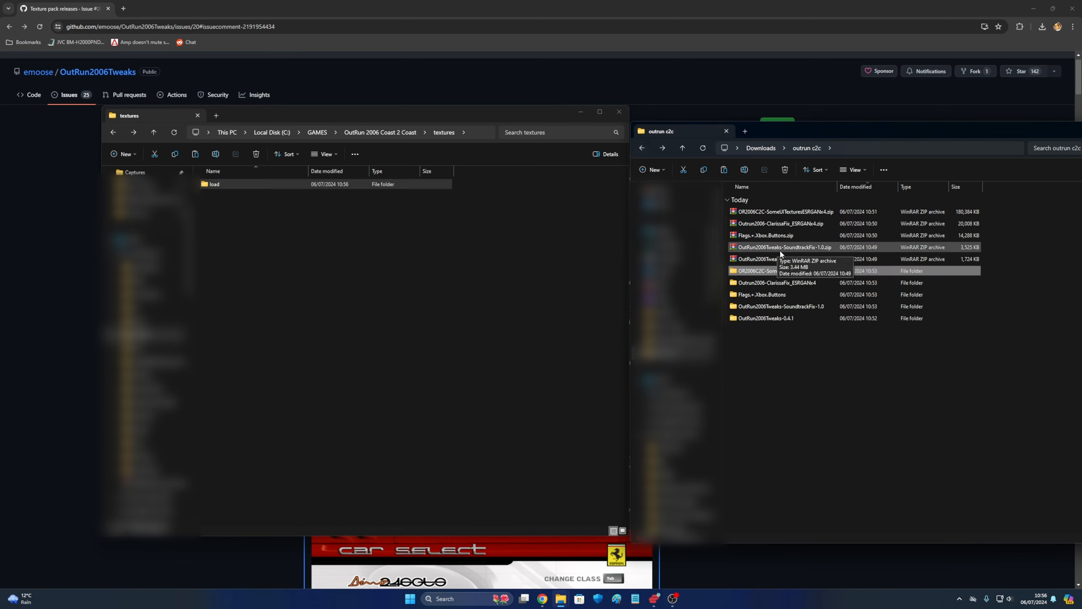
double_click(777, 282)
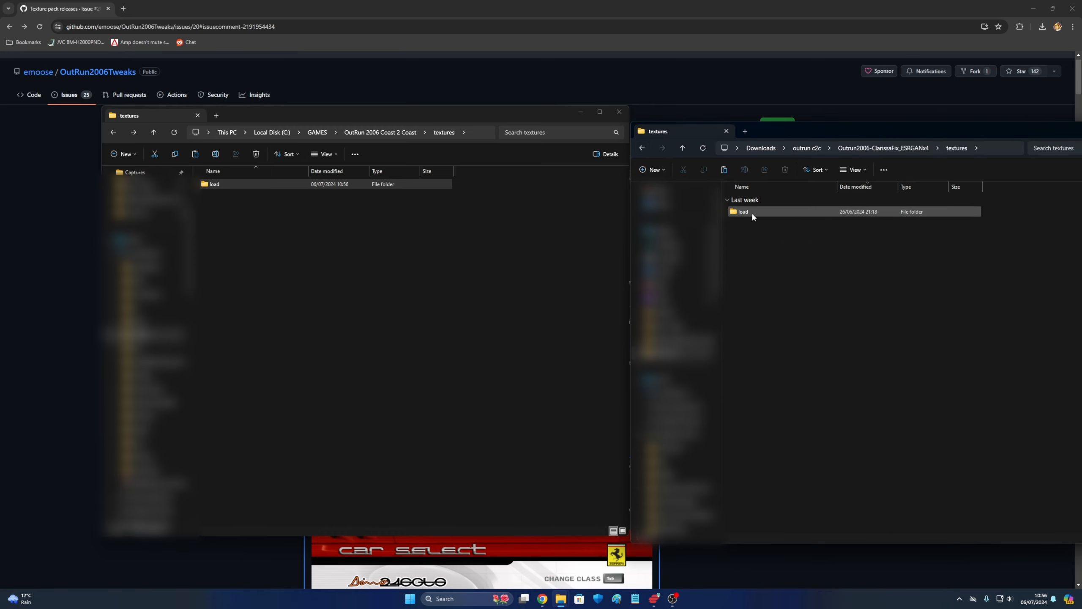
double_click(743, 211)
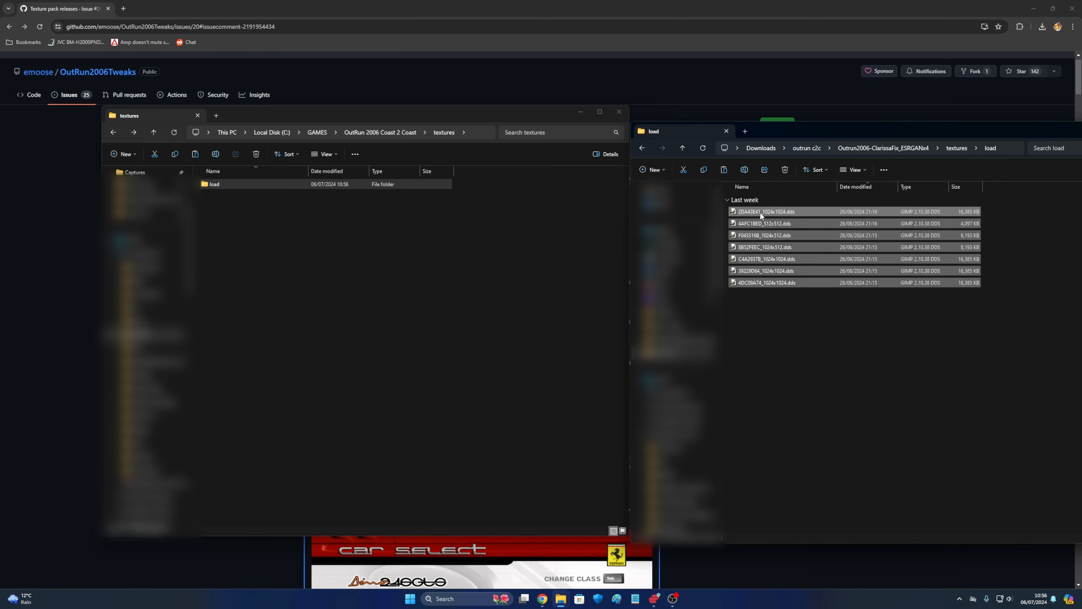
double_click(215, 183)
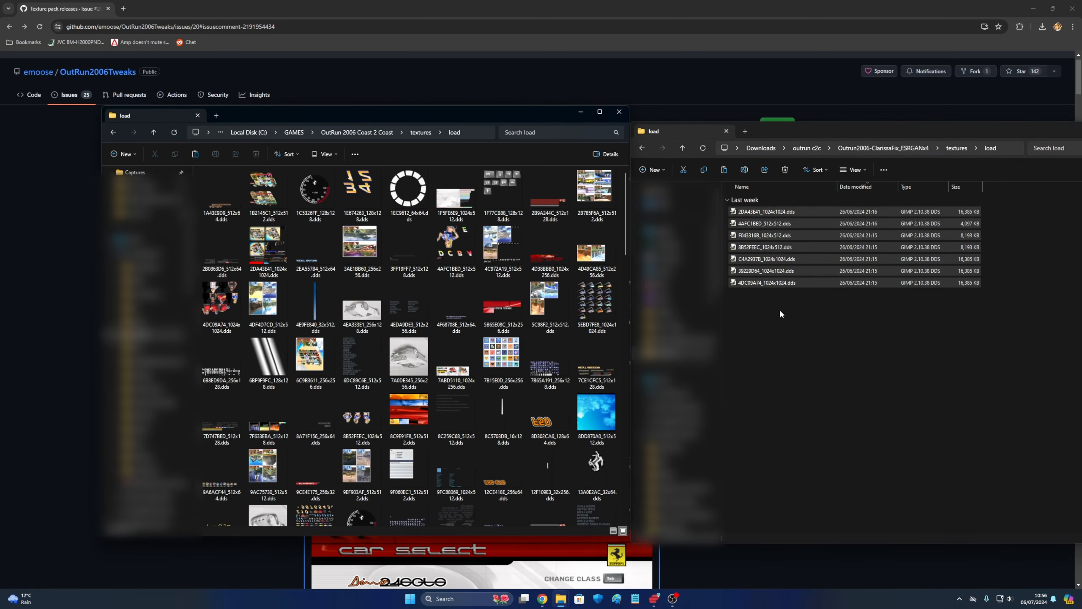
click(780, 211)
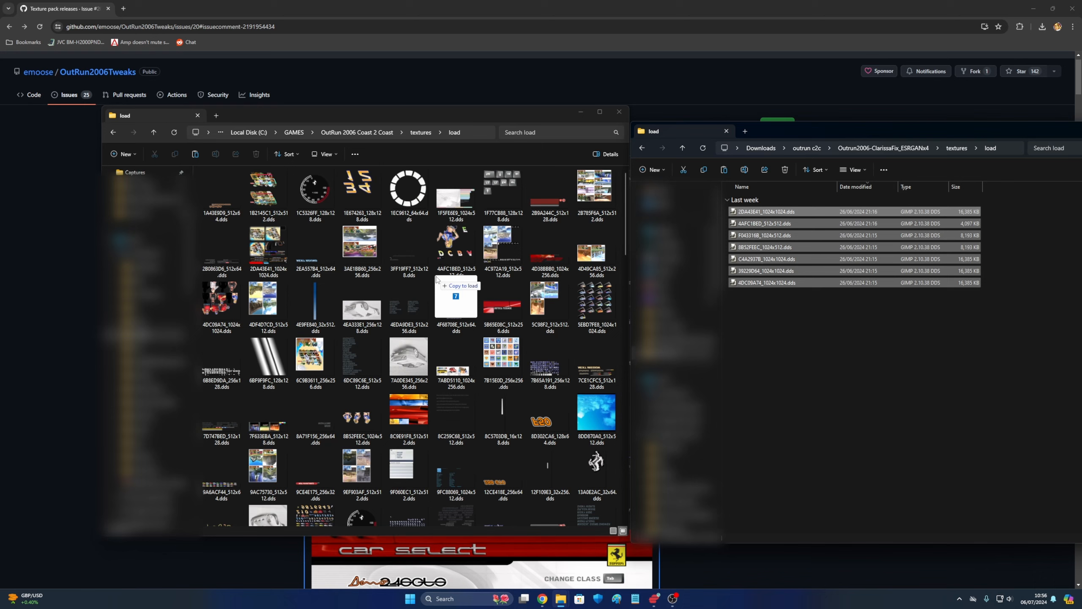
click(463, 286)
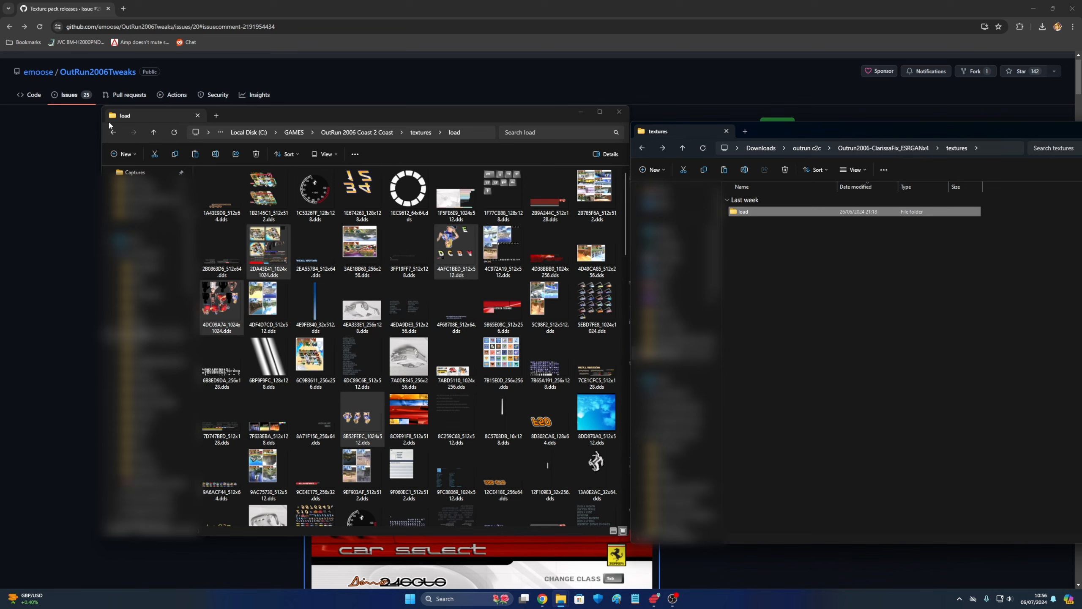
- Navigate back to outrun c2c and open the Flags + Xbox Buttons texture folder
click(641, 148)
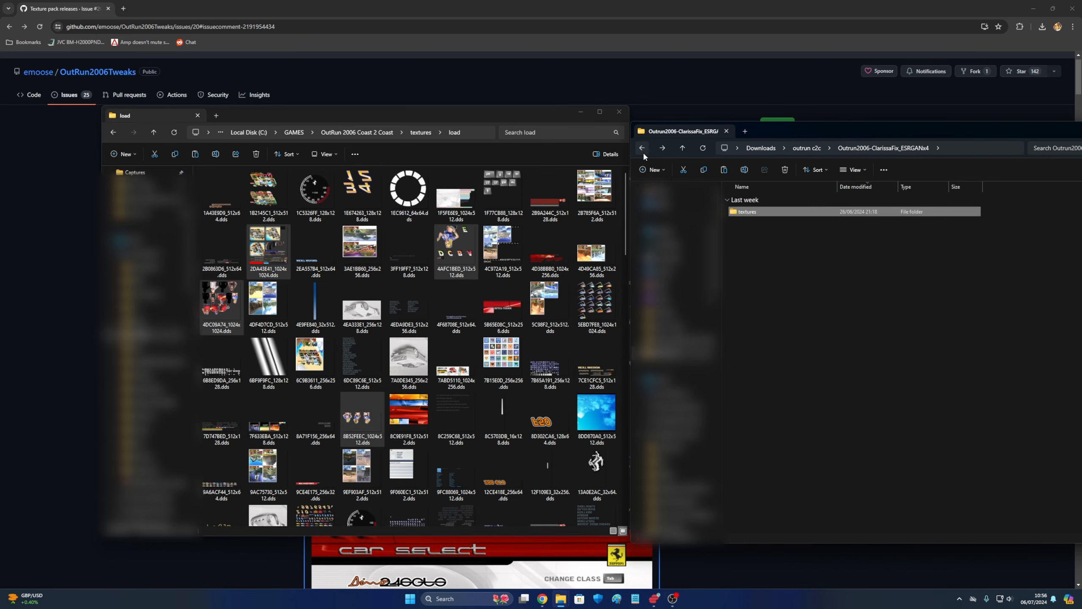
click(641, 147)
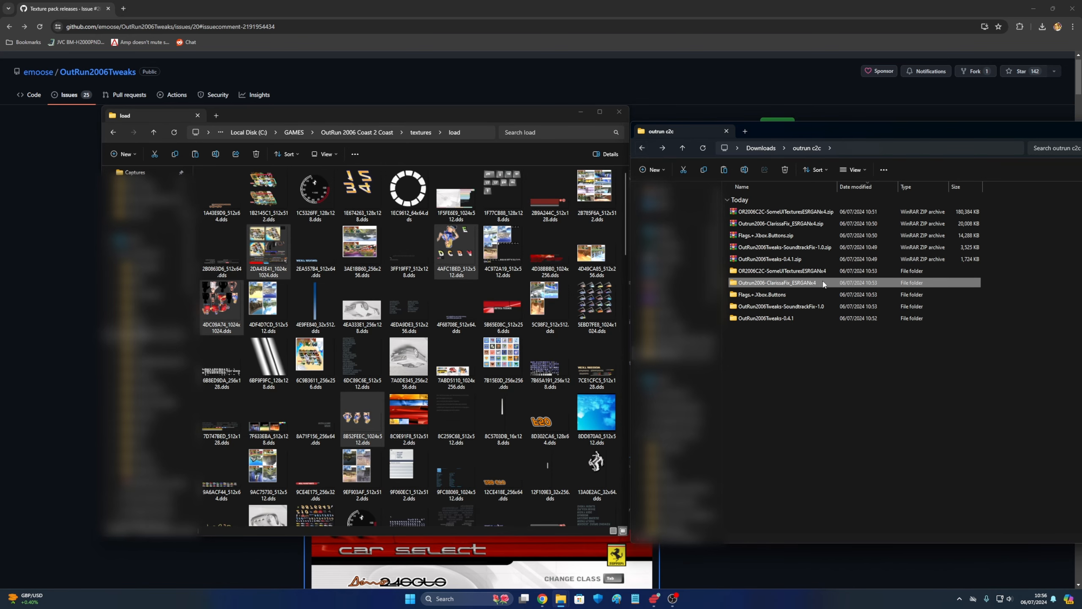
mouse_move(794, 303)
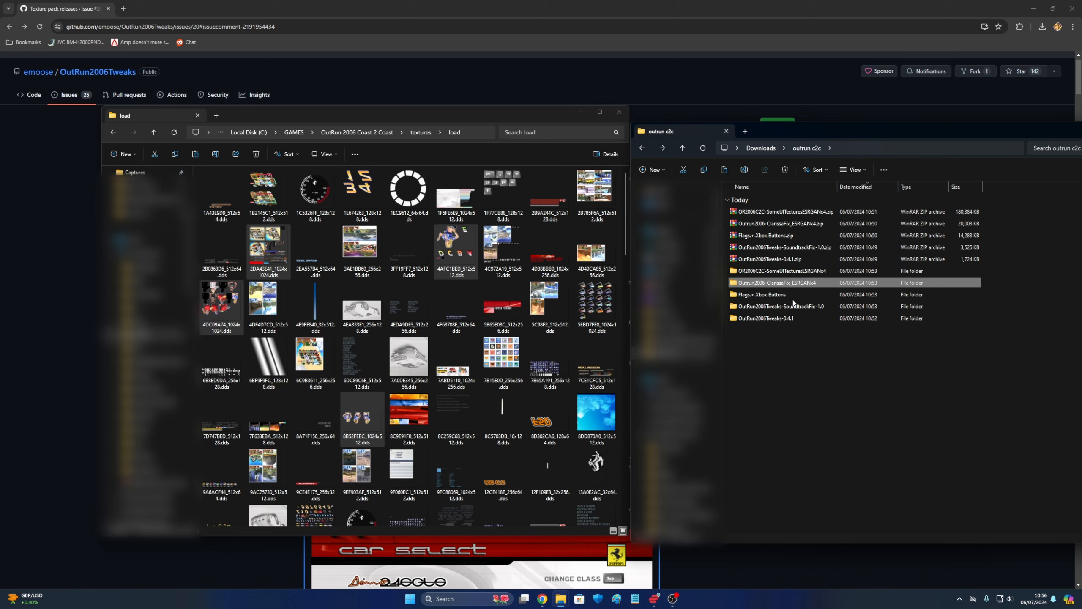
mouse_move(763, 306)
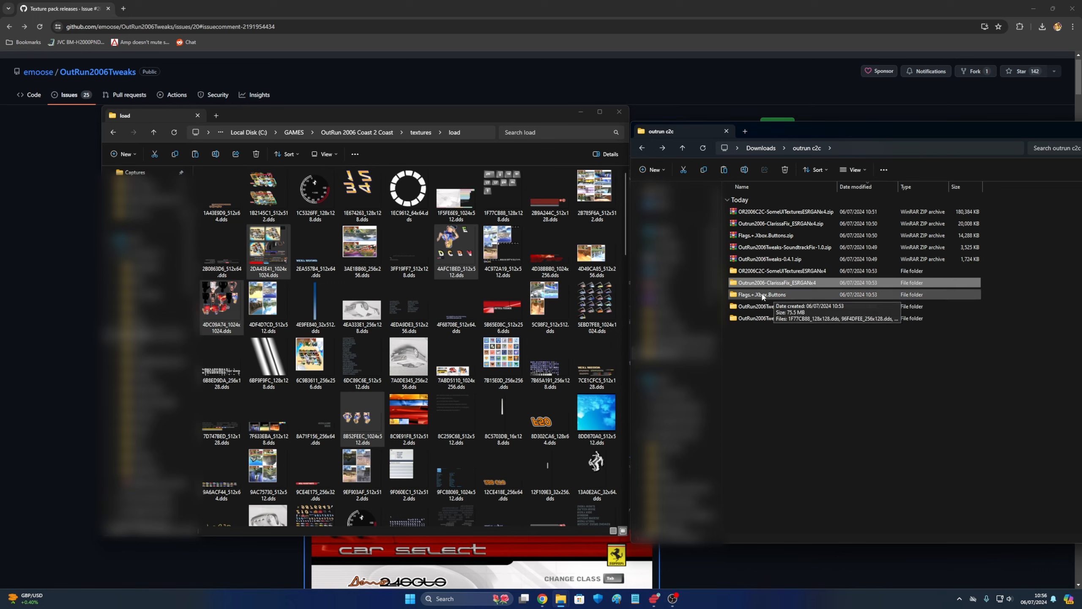
mouse_move(781, 296)
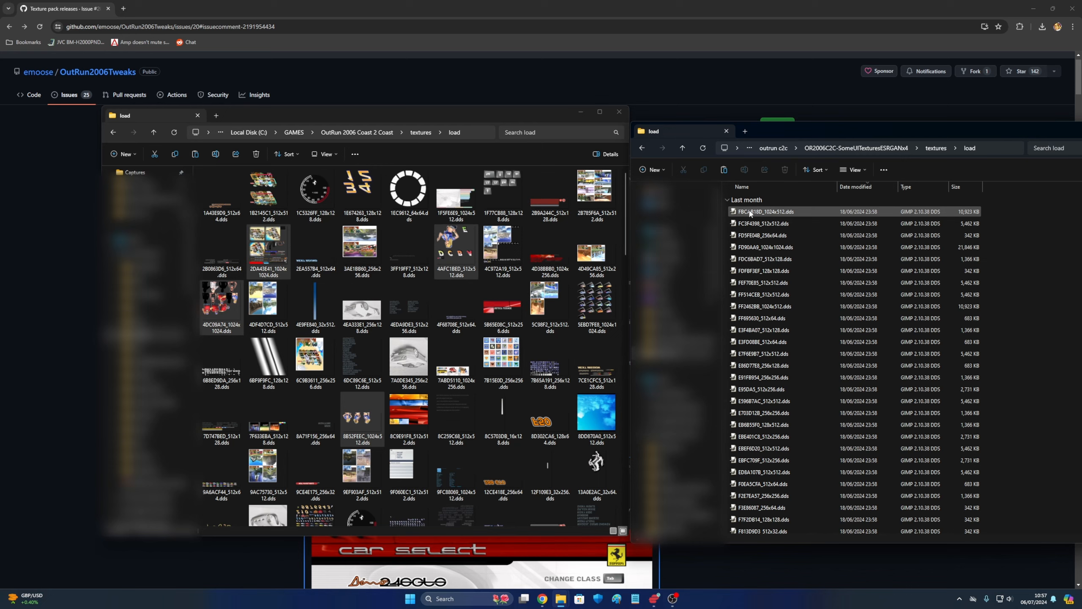
click(759, 211)
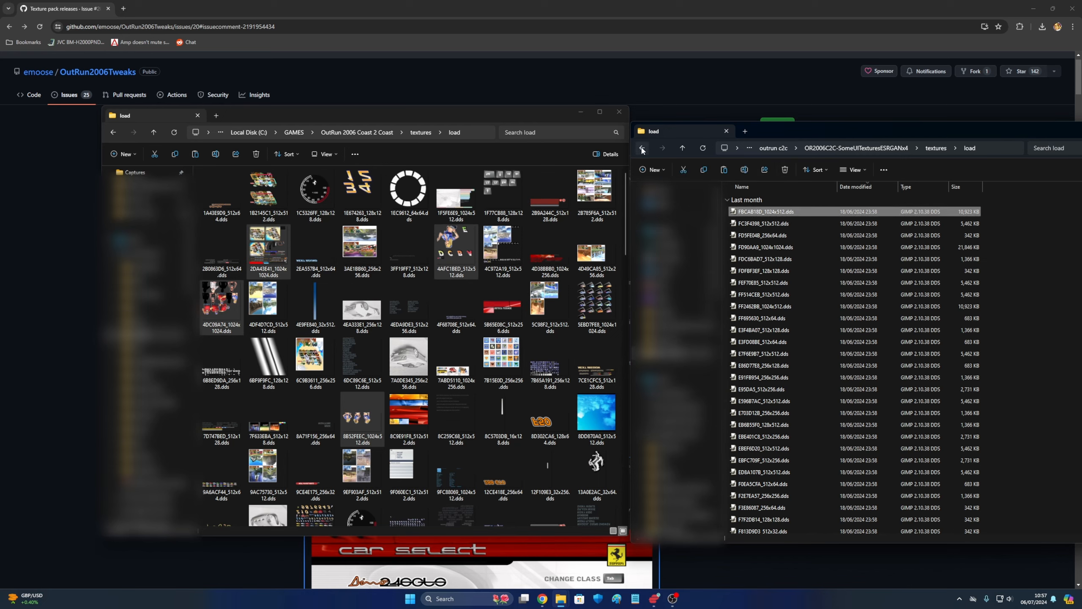
click(640, 150)
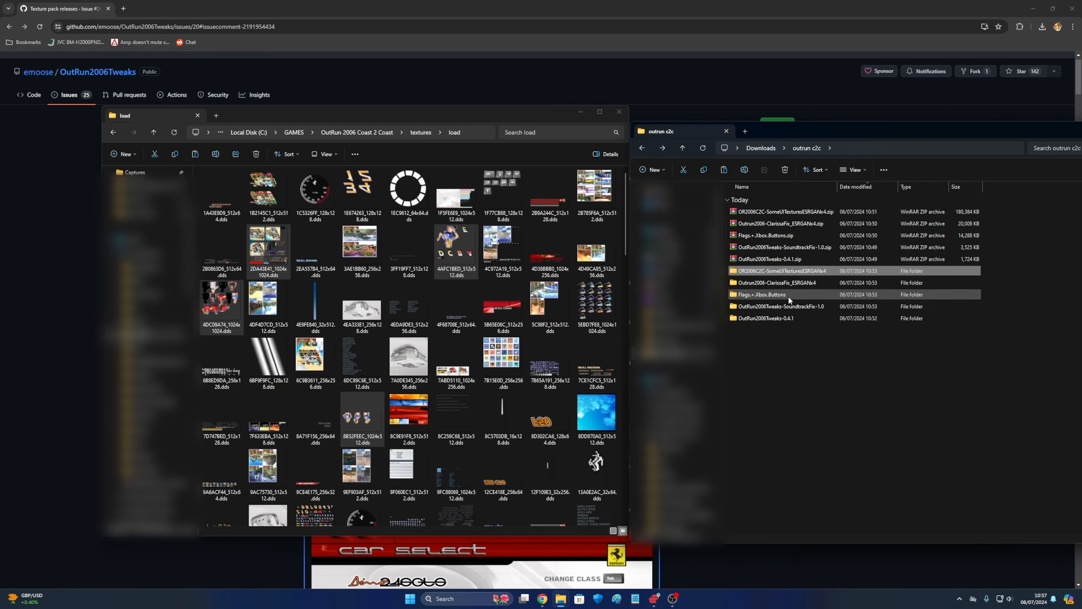
double_click(761, 295)
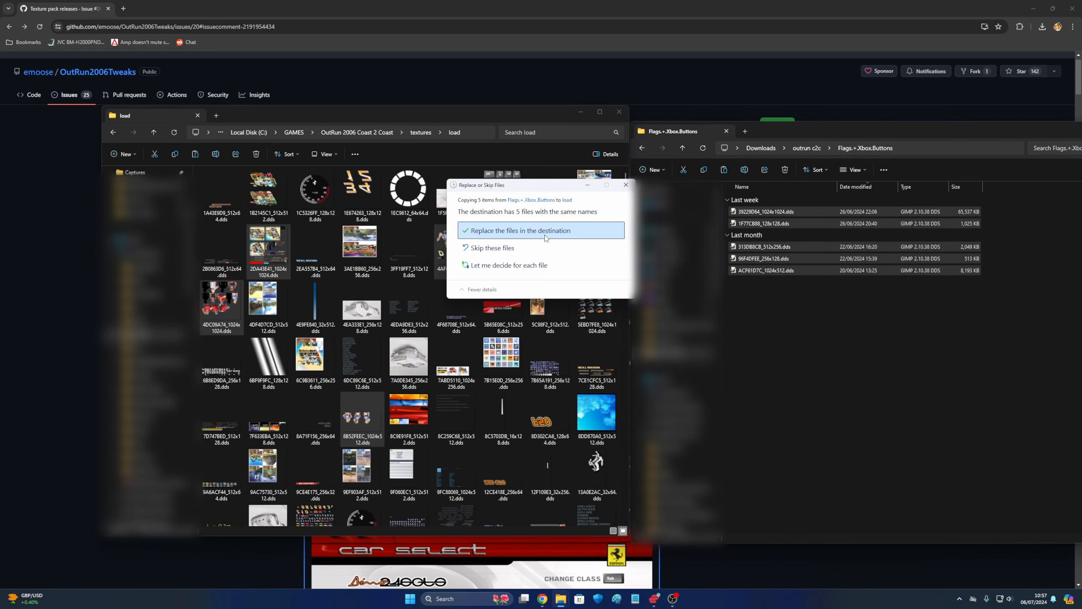
- Replace five same-named textures with the Flags + Xbox Buttons files, then open Local Disk (C:)
click(519, 230)
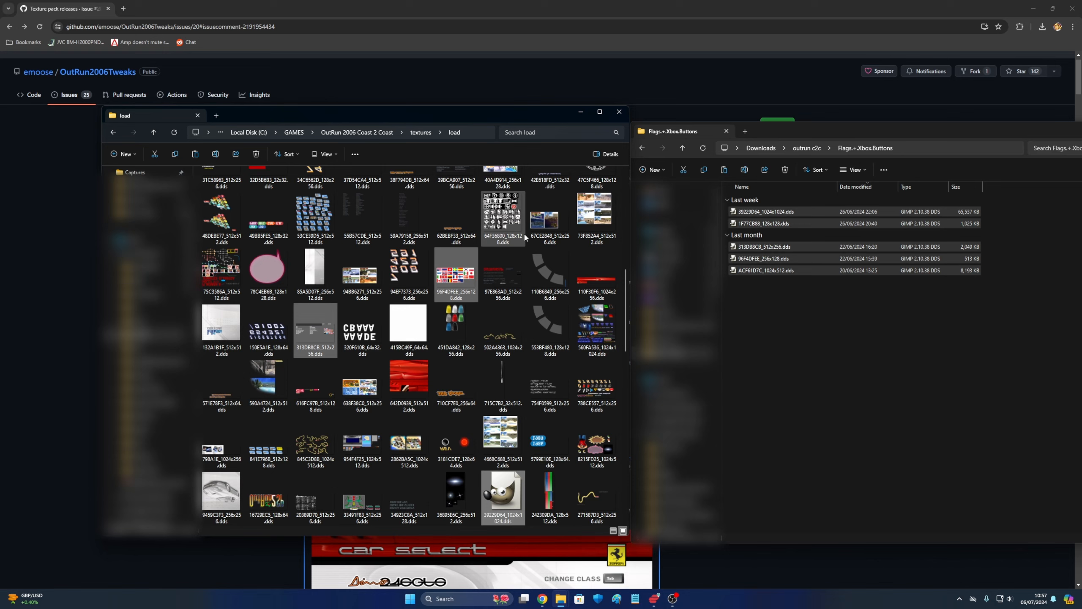
click(549, 219)
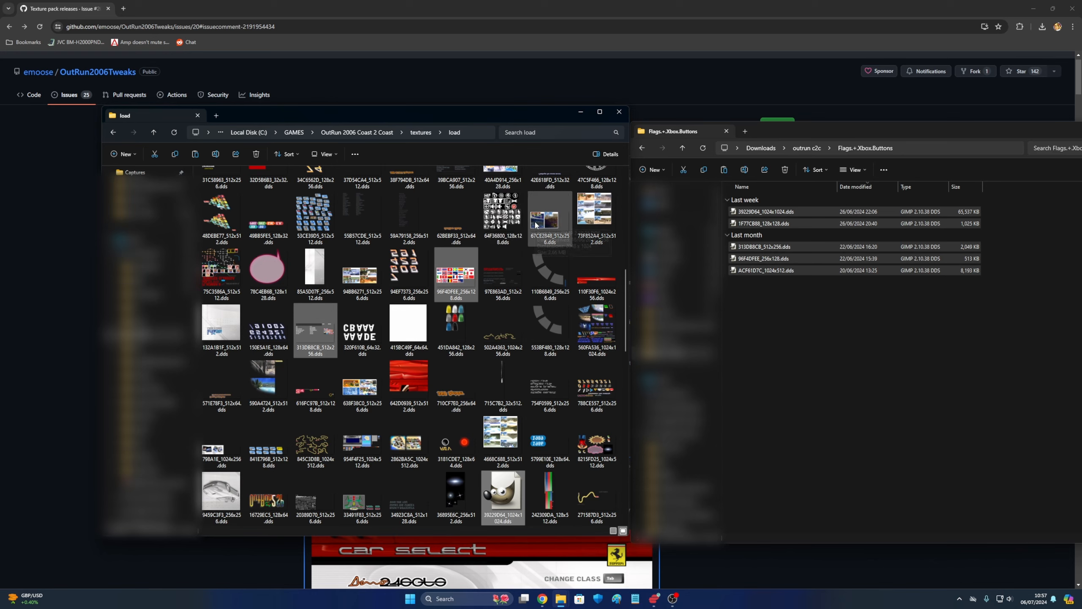
click(643, 148)
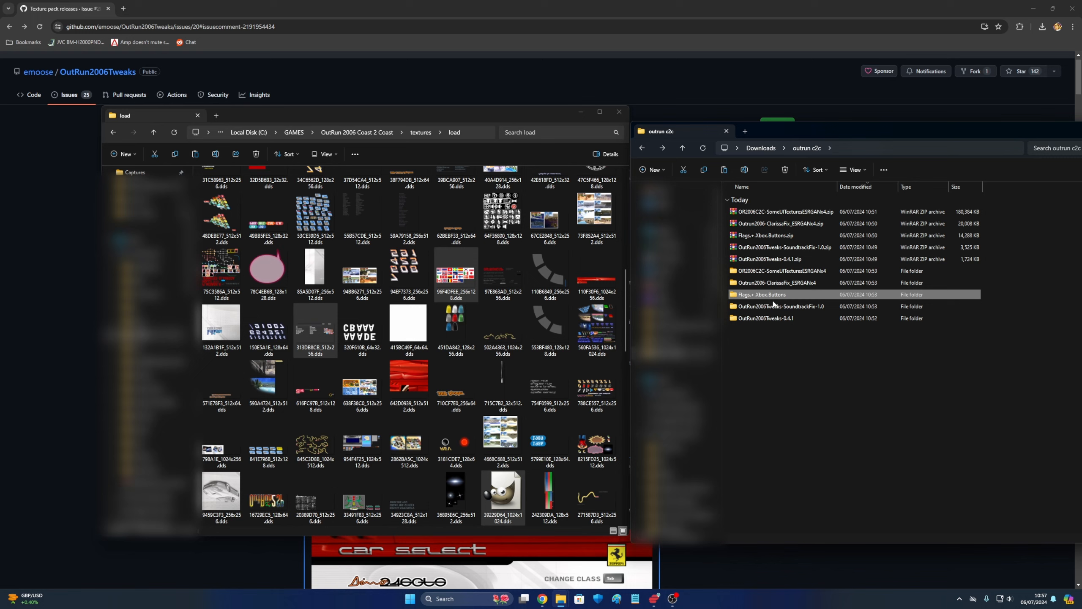
click(780, 282)
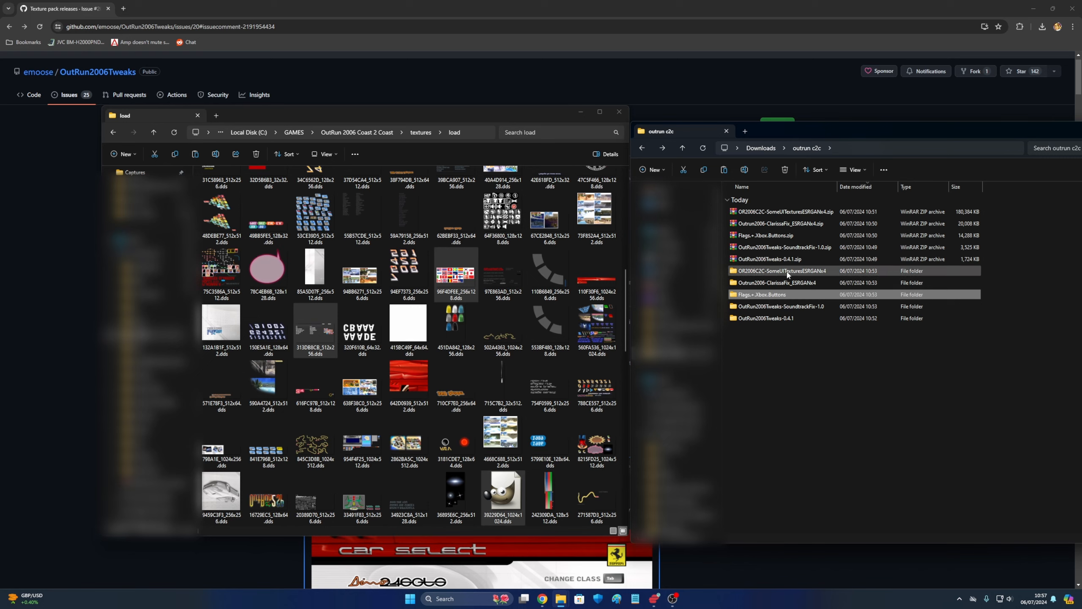
mouse_move(768, 270)
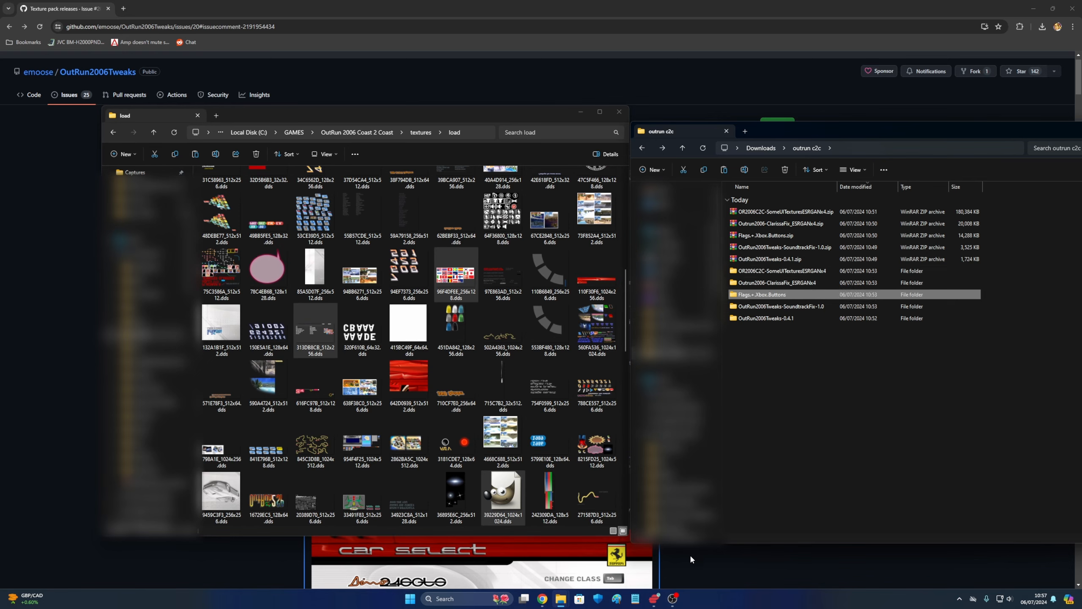
click(673, 598)
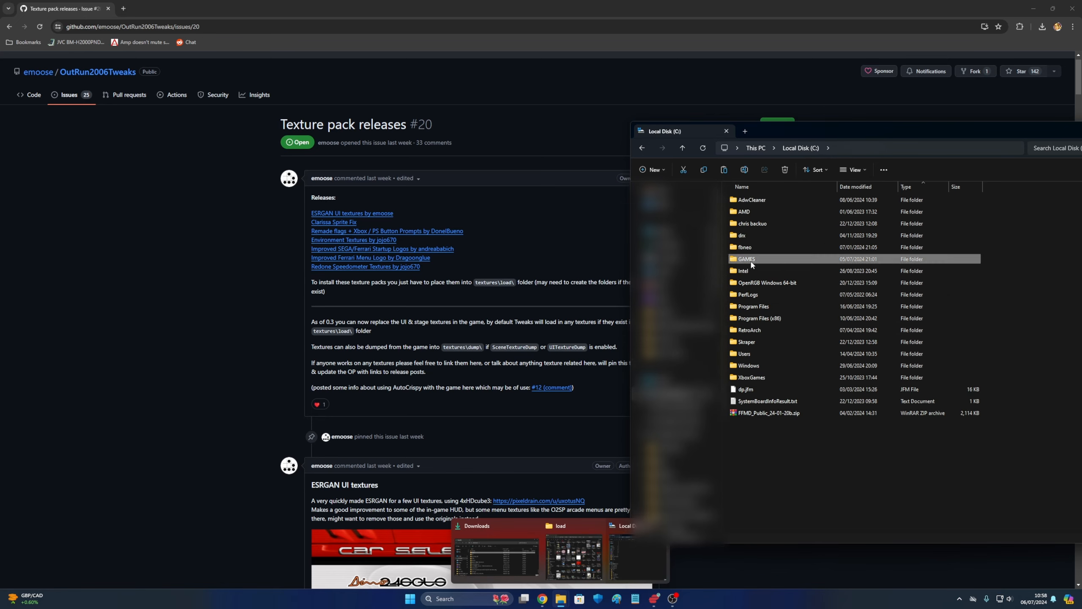
- Launch OR2006C2C.EXE from C:\GAMES\OutRun 2006 Coast 2 Coast
double_click(745, 258)
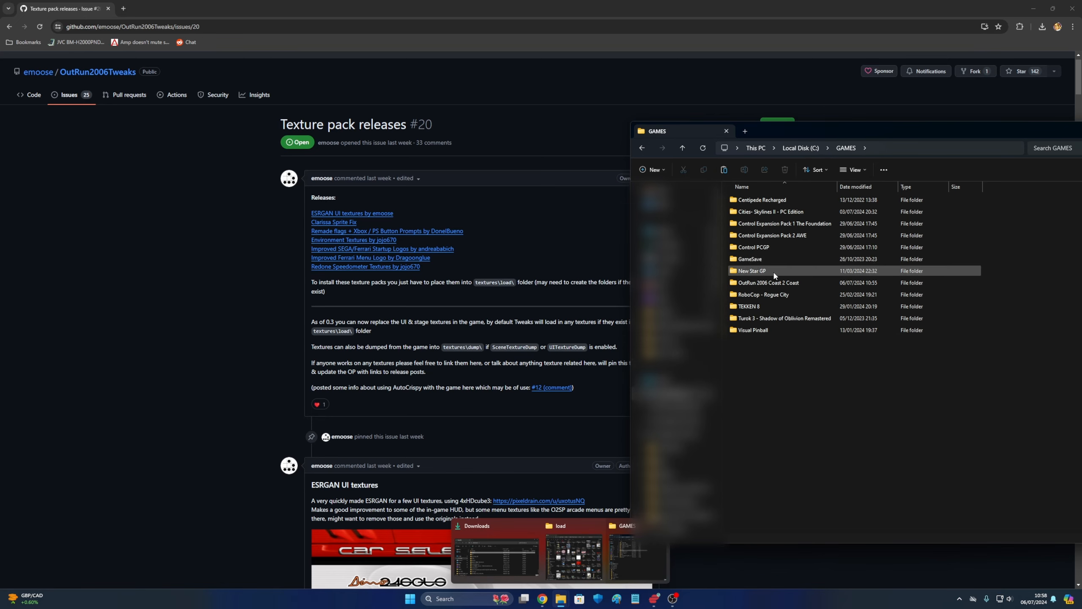
double_click(769, 283)
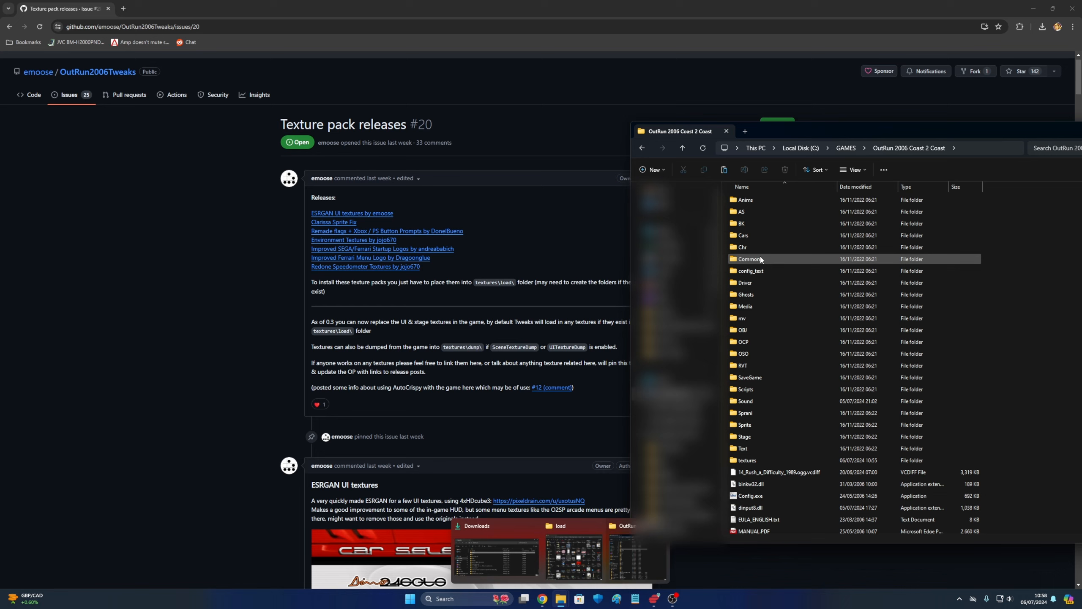
scroll(down, 3)
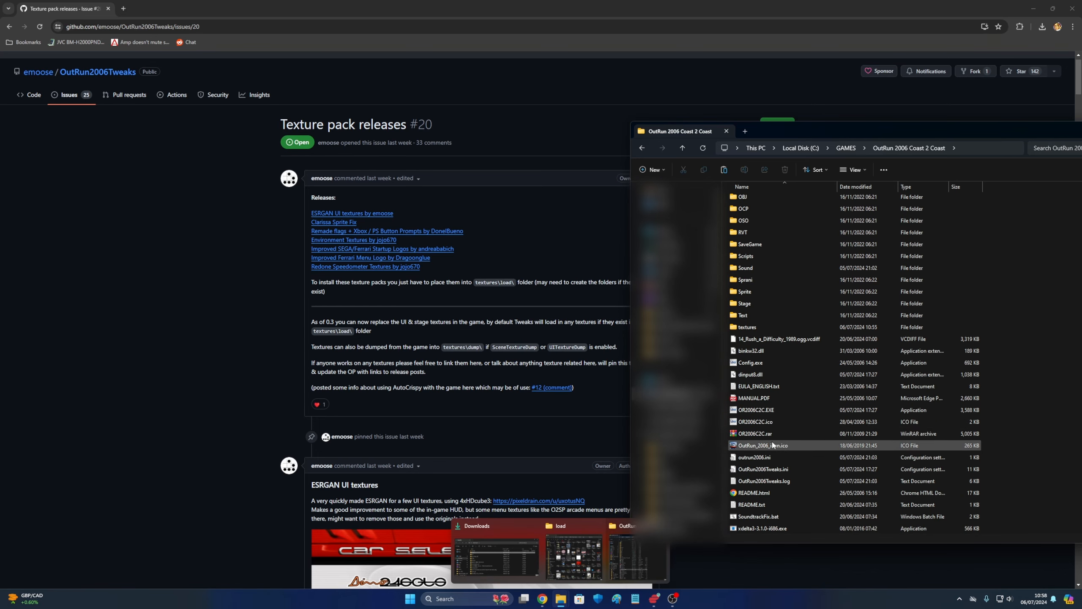
click(760, 433)
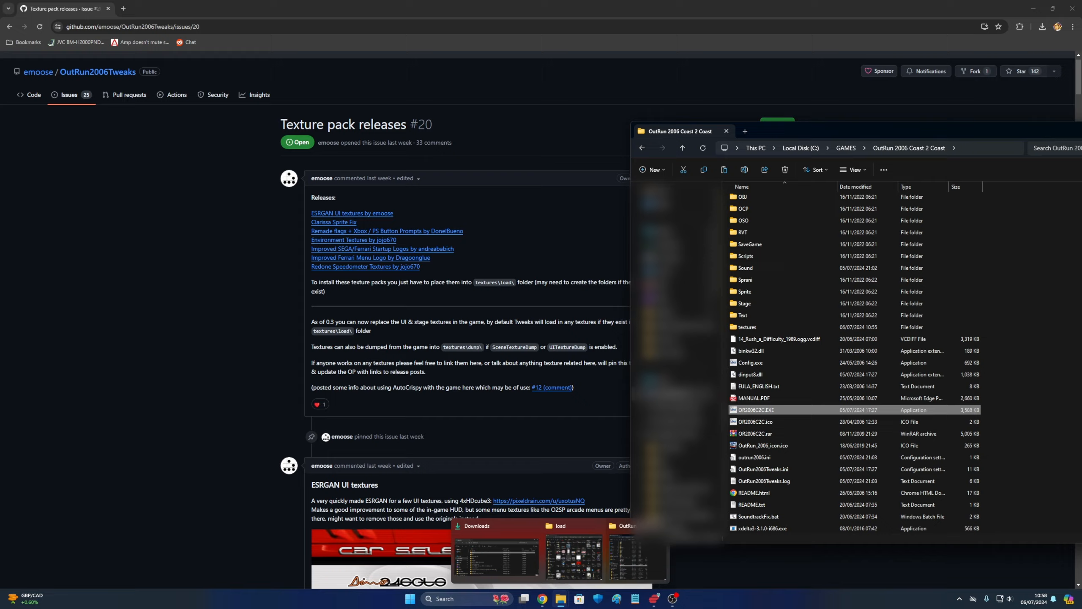
double_click(754, 410)
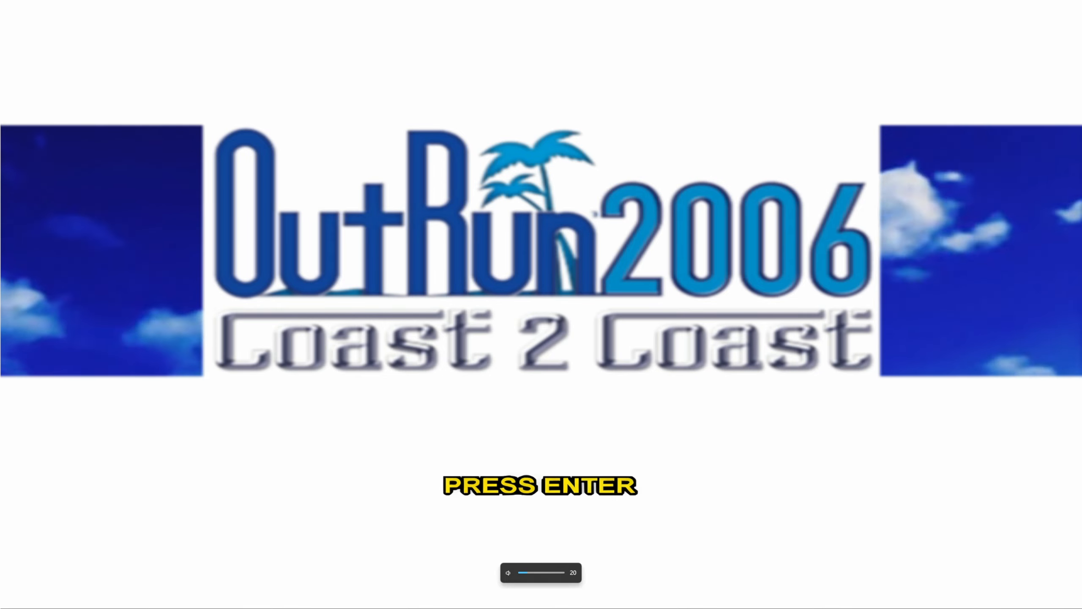
- Pass the title screen and browse car select to the F50
key(enter)
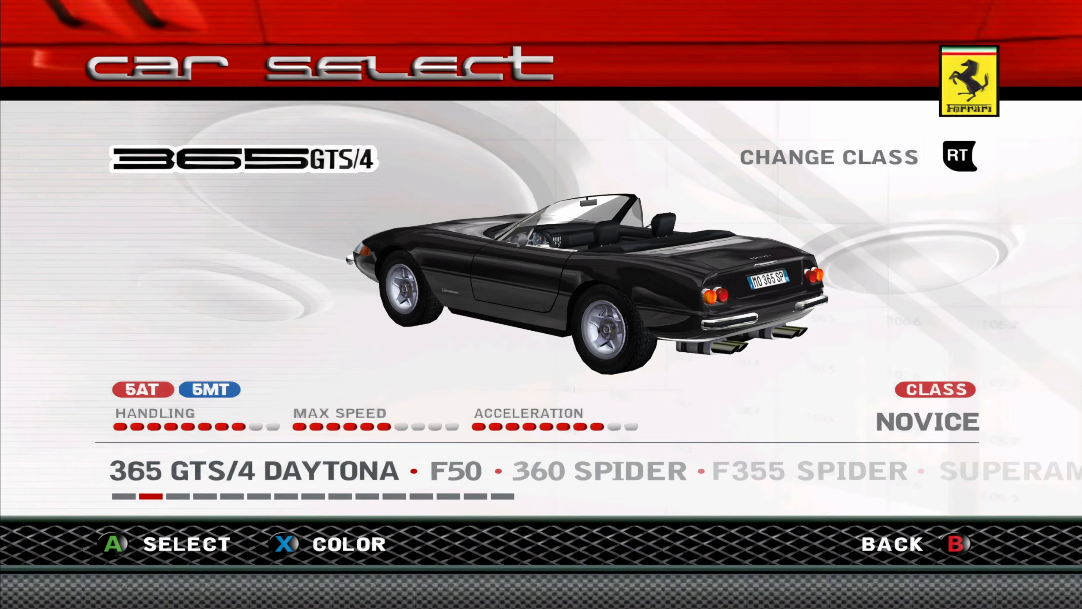
key(Right)
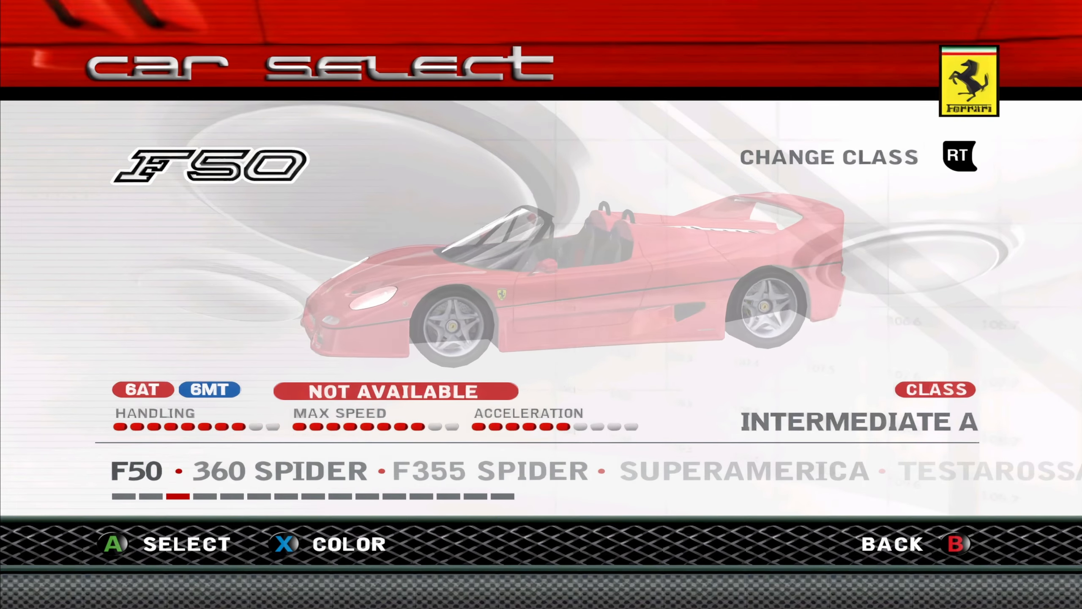